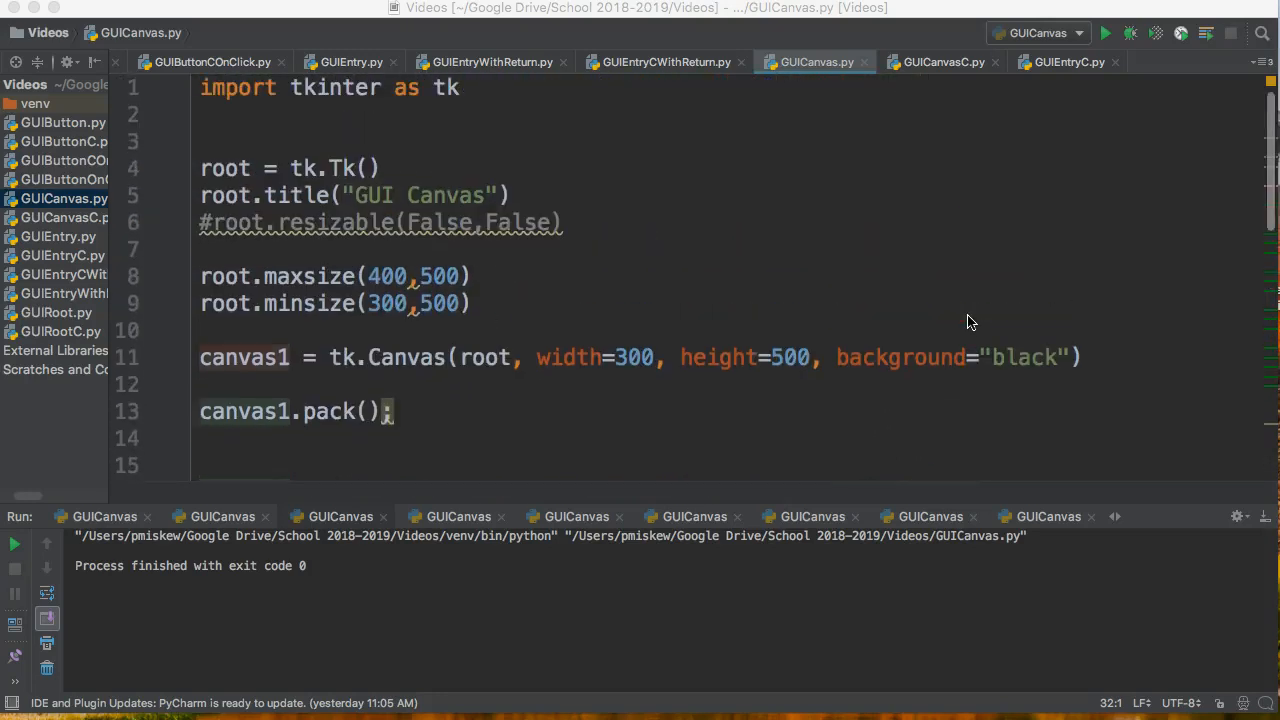
pyautogui.moveTo(1000, 336)
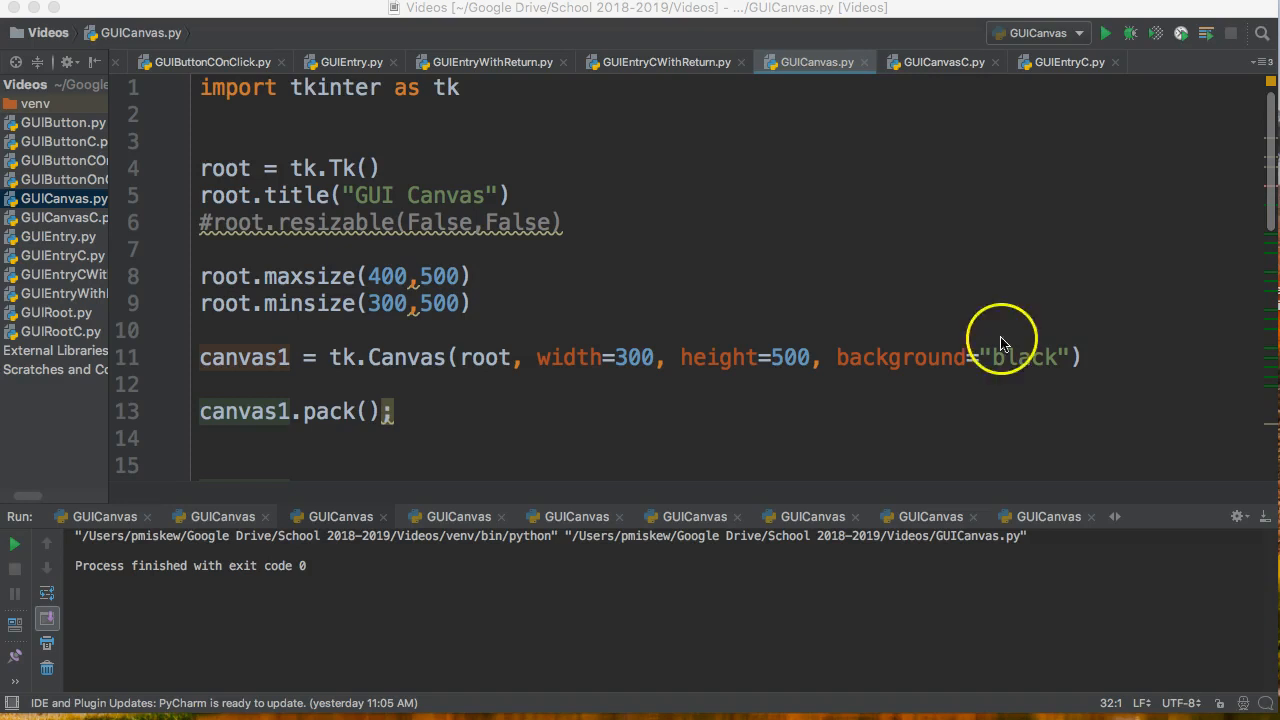
pyautogui.moveTo(1016, 338)
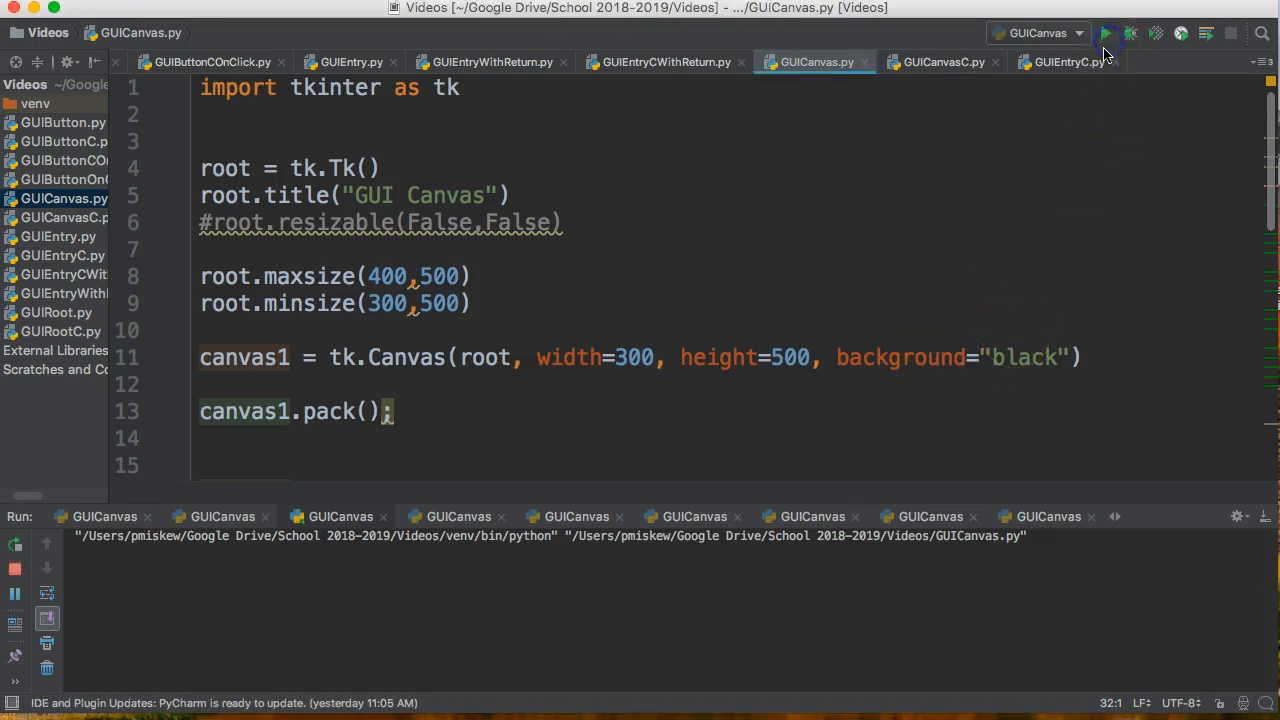
# Run the GUI Canvas script, then start a new canvas1 call below canvas1.pack().
pyautogui.click(1106, 32)
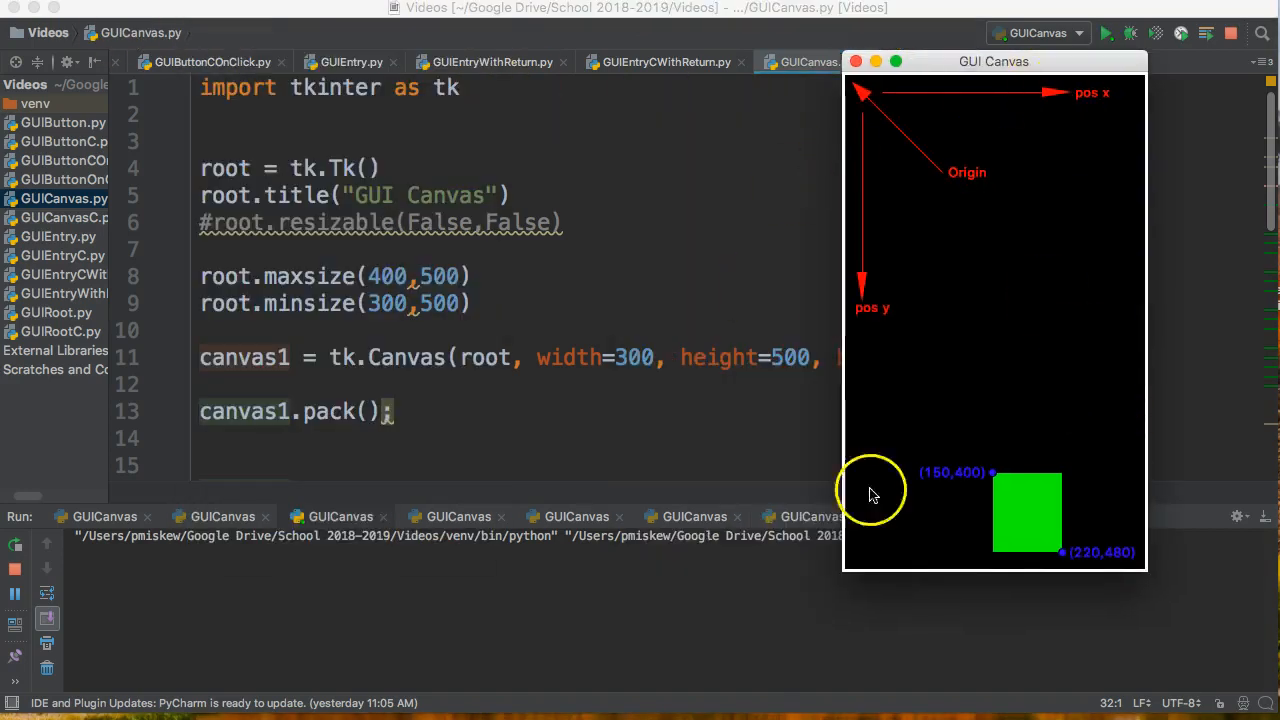
pyautogui.moveTo(1000, 364)
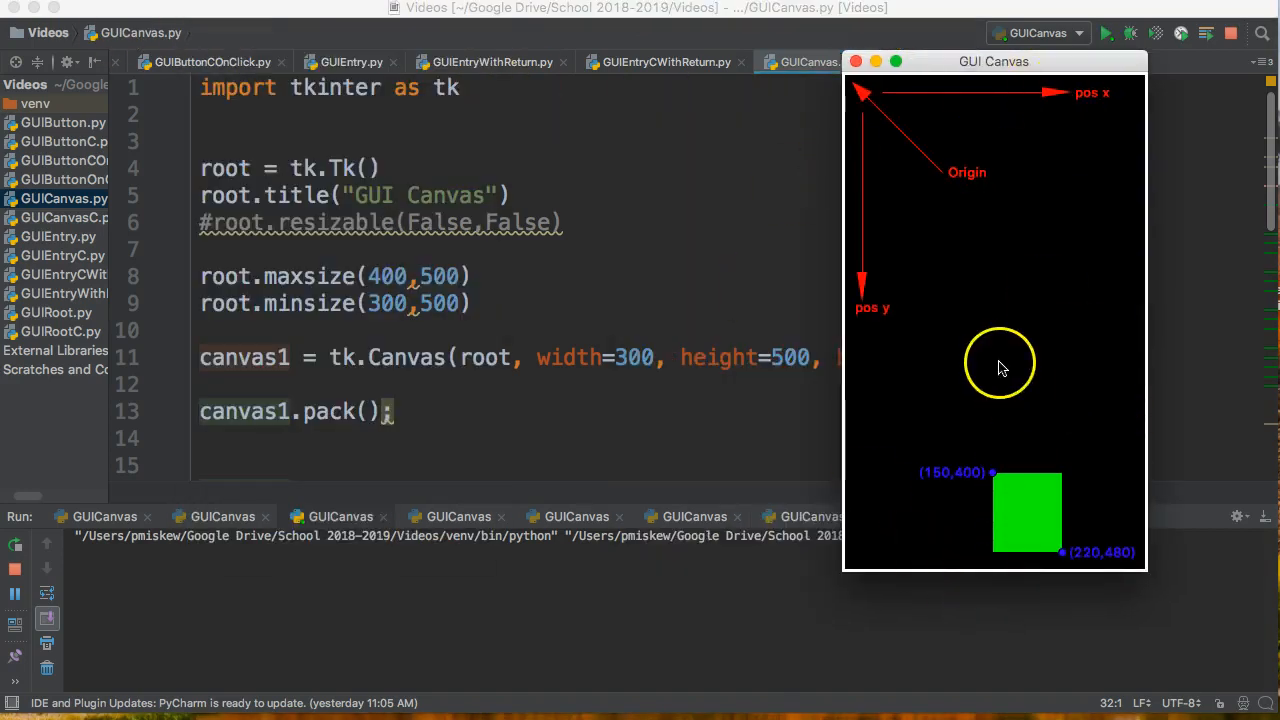
pyautogui.moveTo(1018, 282)
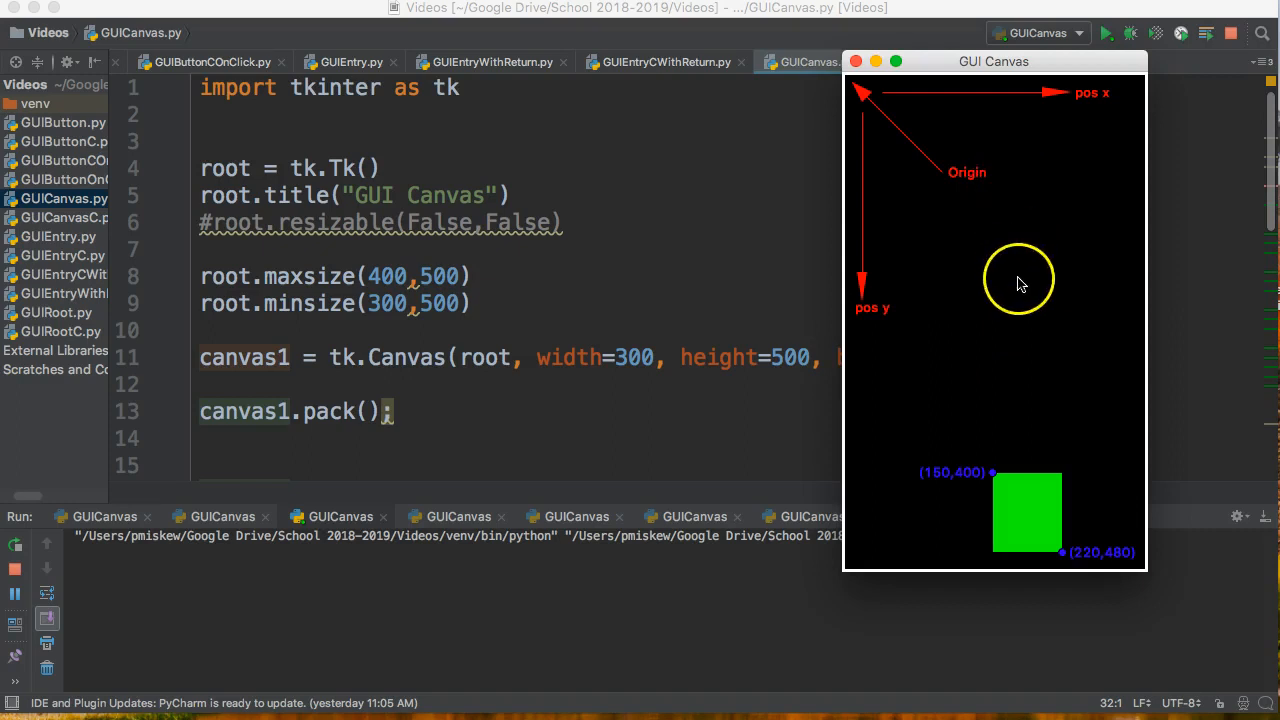
pyautogui.moveTo(996, 294)
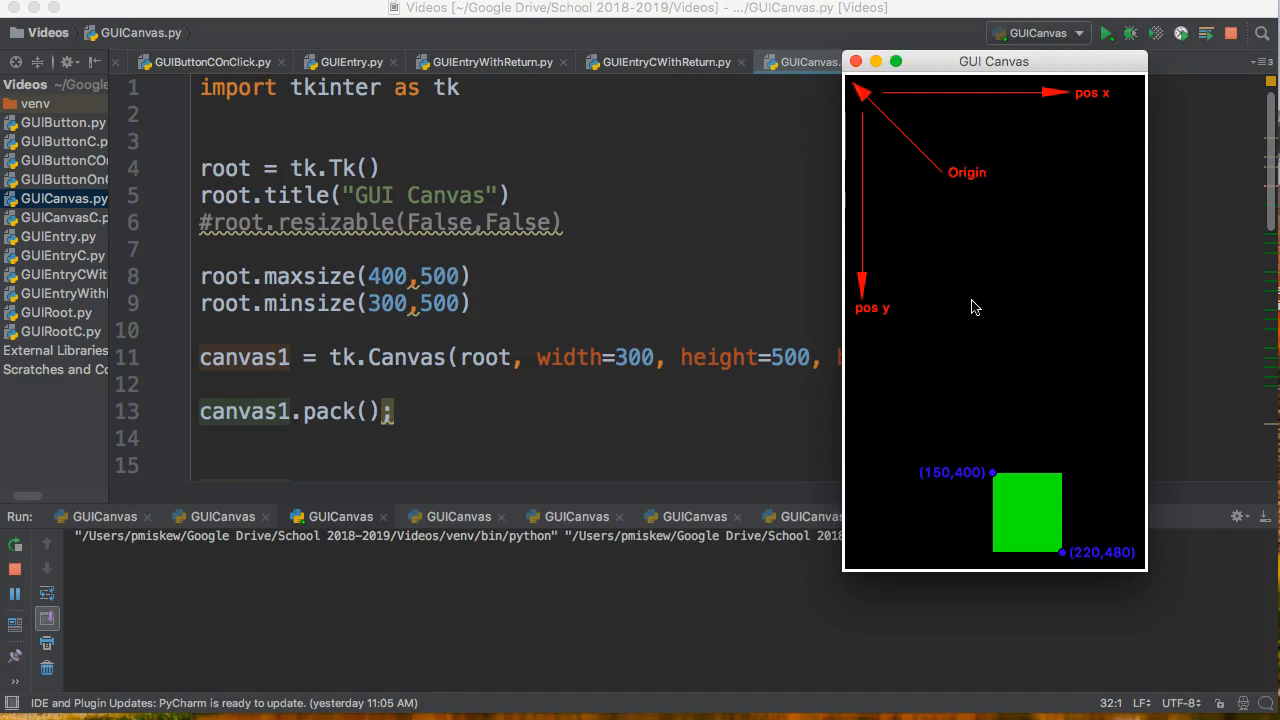
pyautogui.moveTo(884, 96)
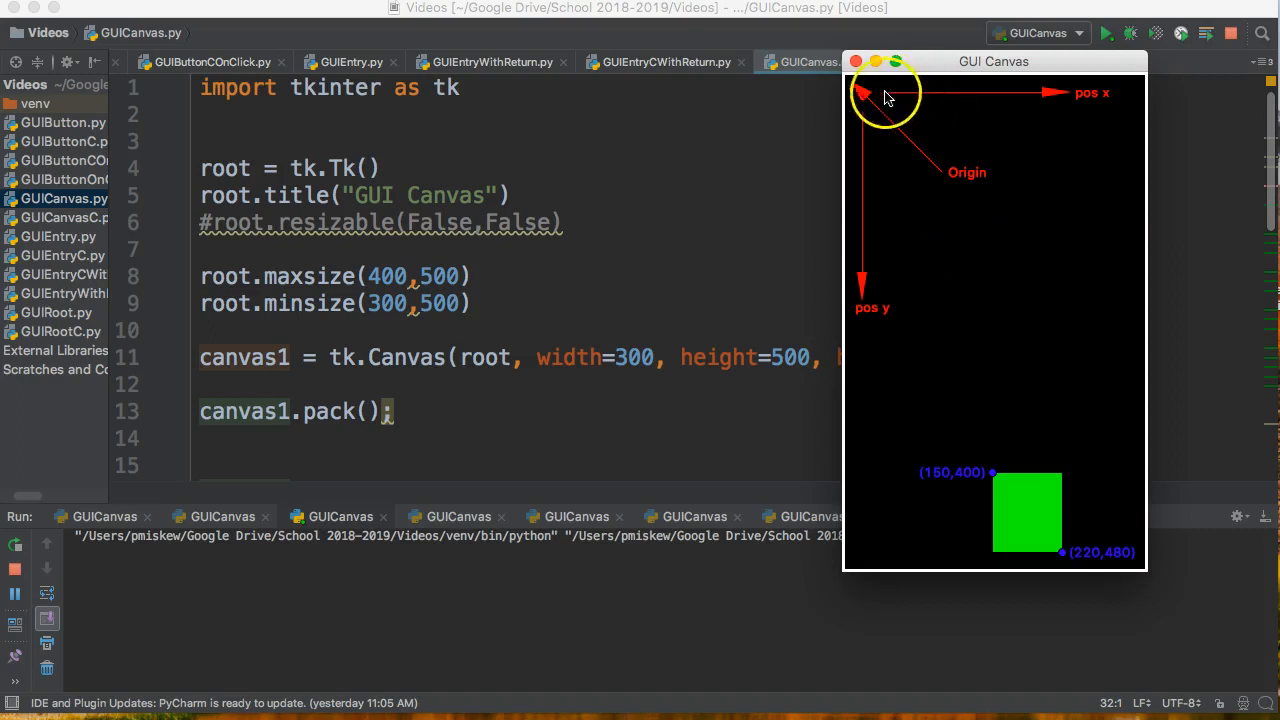
pyautogui.moveTo(850, 84)
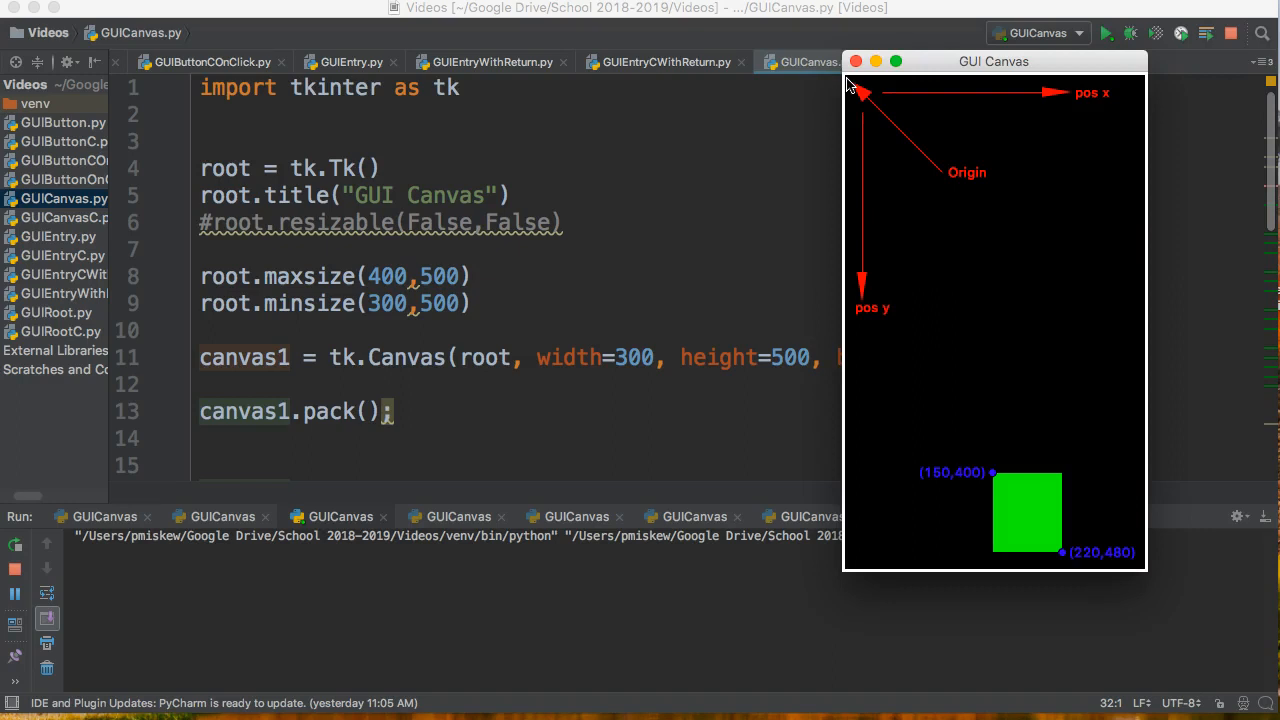
pyautogui.moveTo(1088, 88)
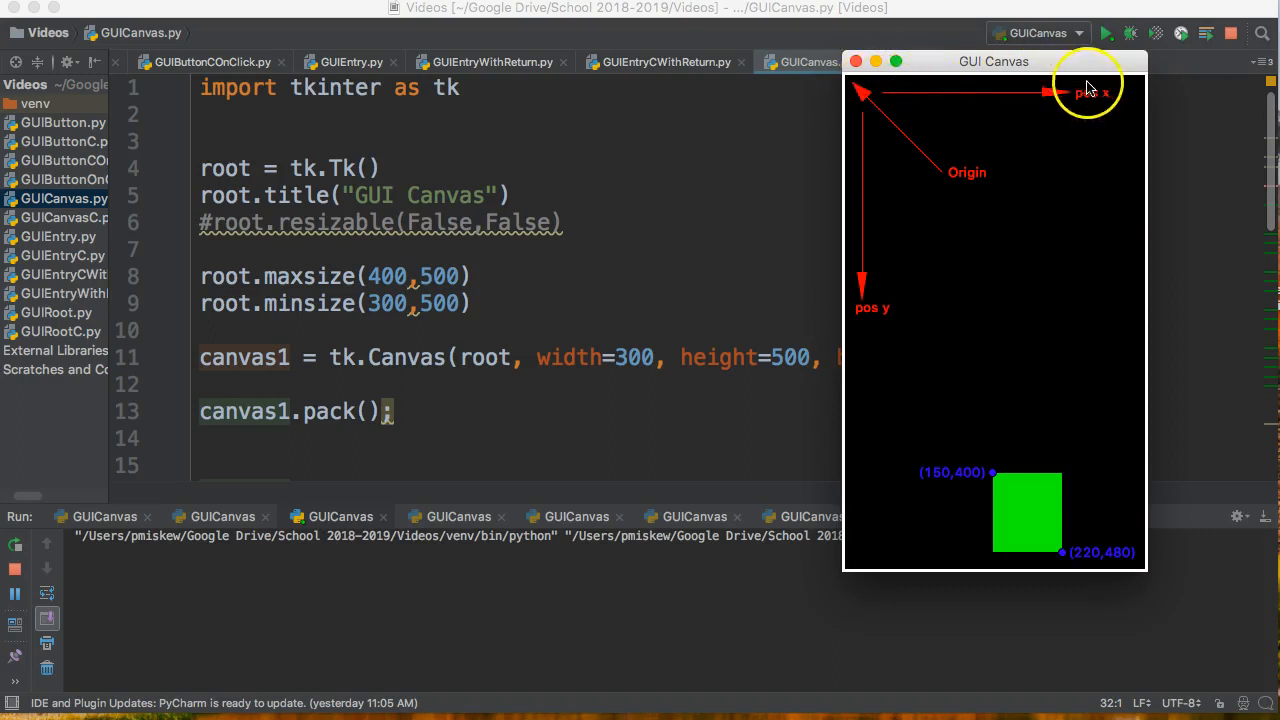
pyautogui.moveTo(872, 308)
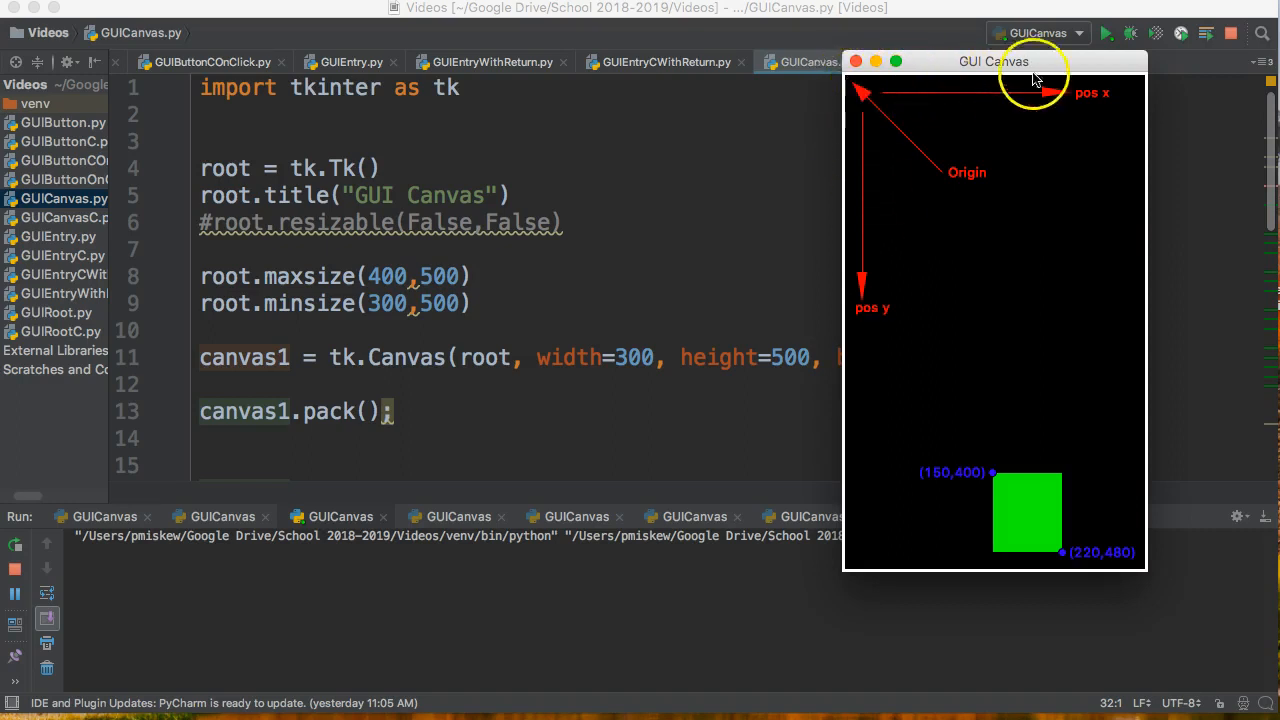
pyautogui.moveTo(890, 360)
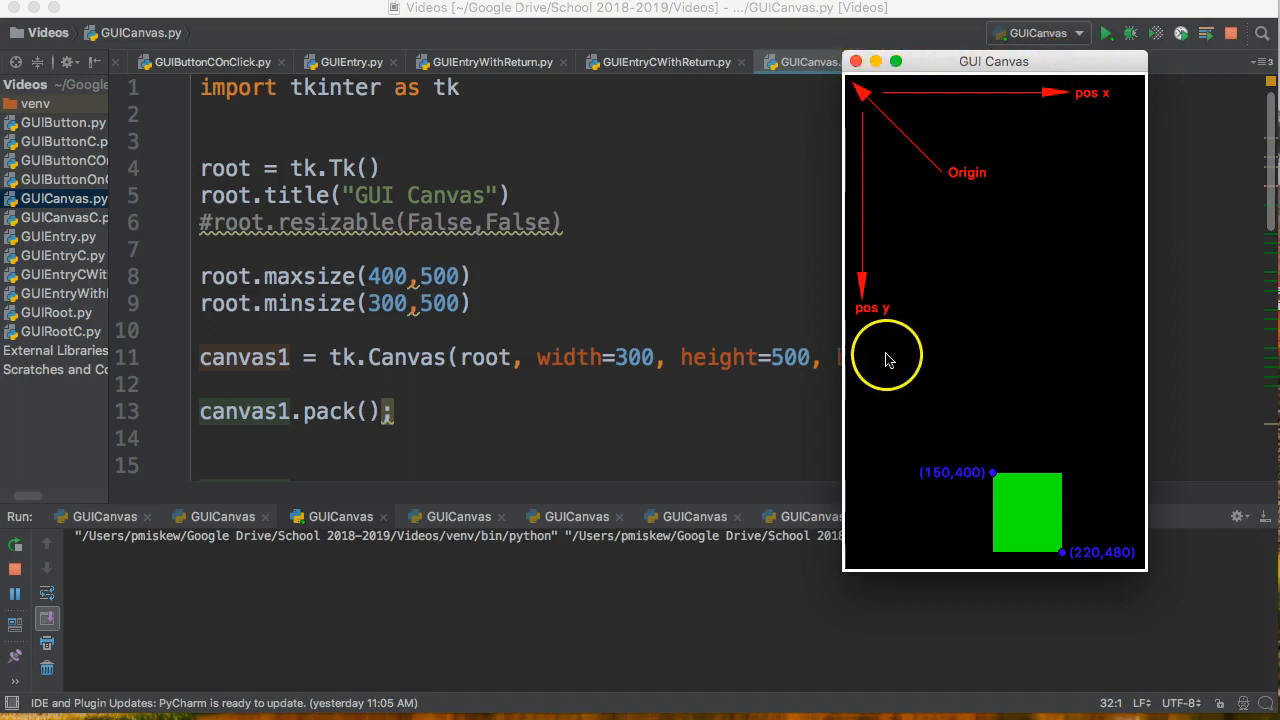
pyautogui.moveTo(1032, 476)
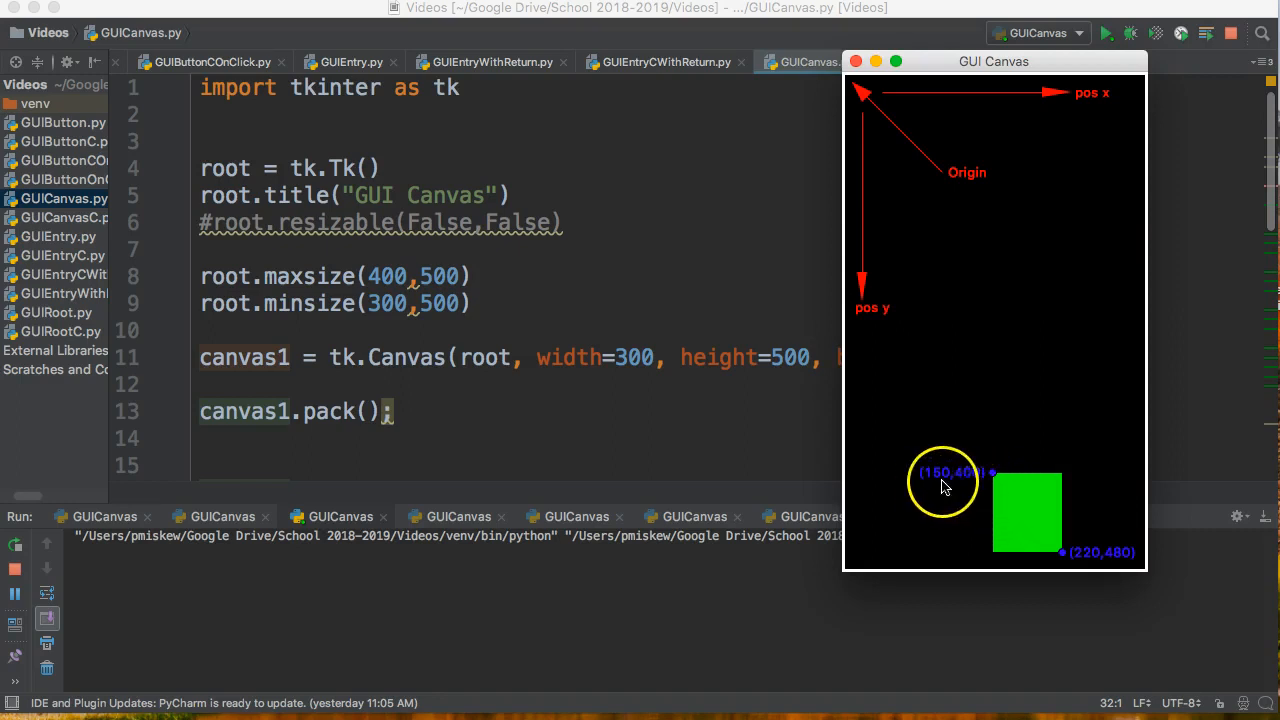
pyautogui.moveTo(978, 488)
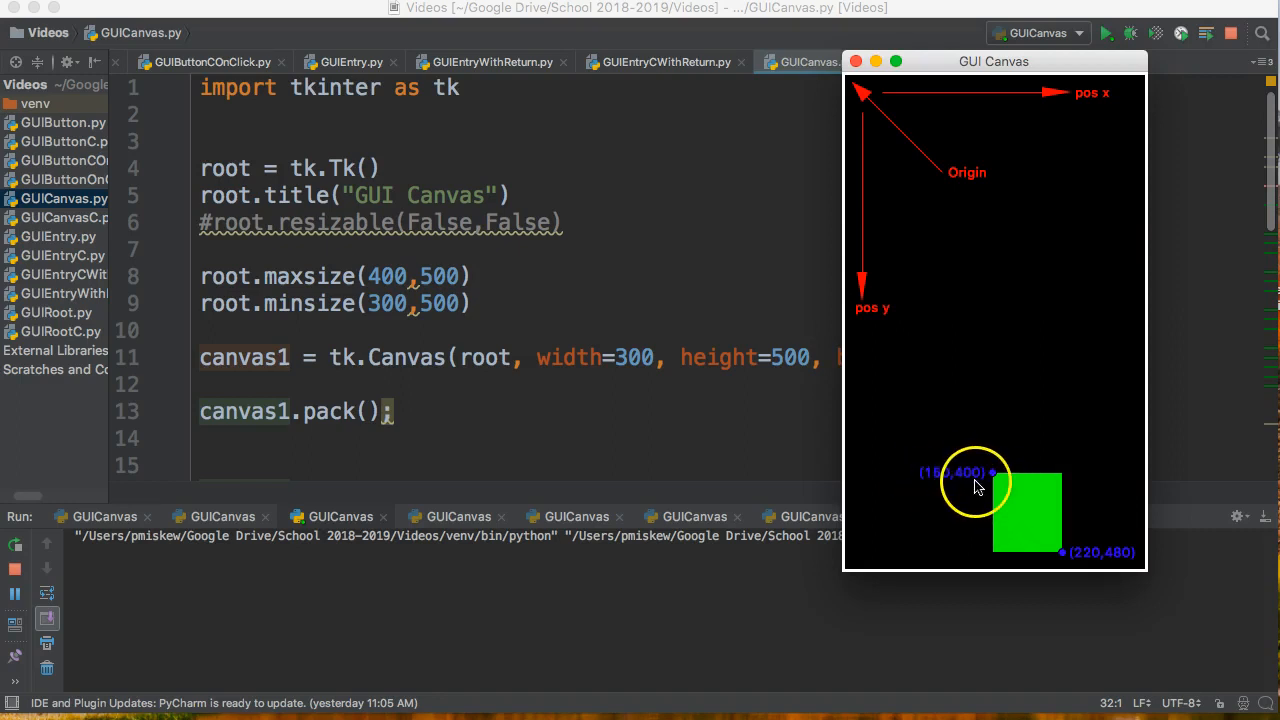
pyautogui.moveTo(850, 84)
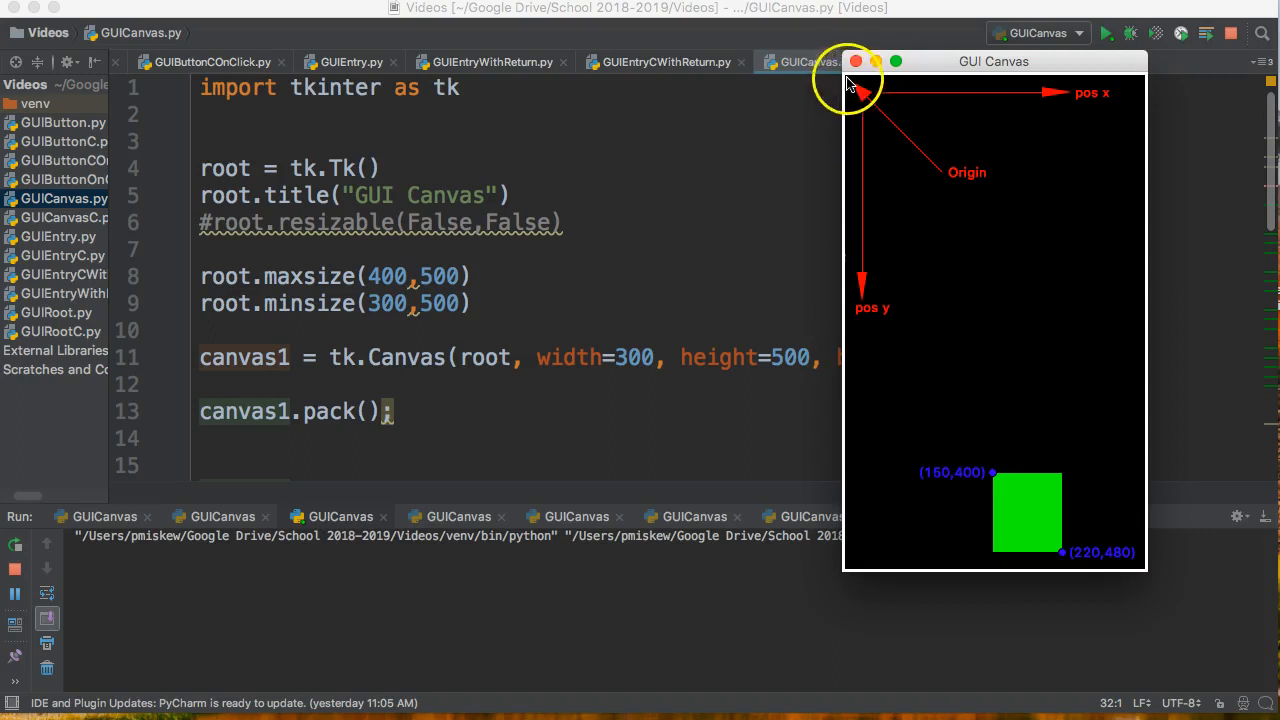
pyautogui.moveTo(996, 486)
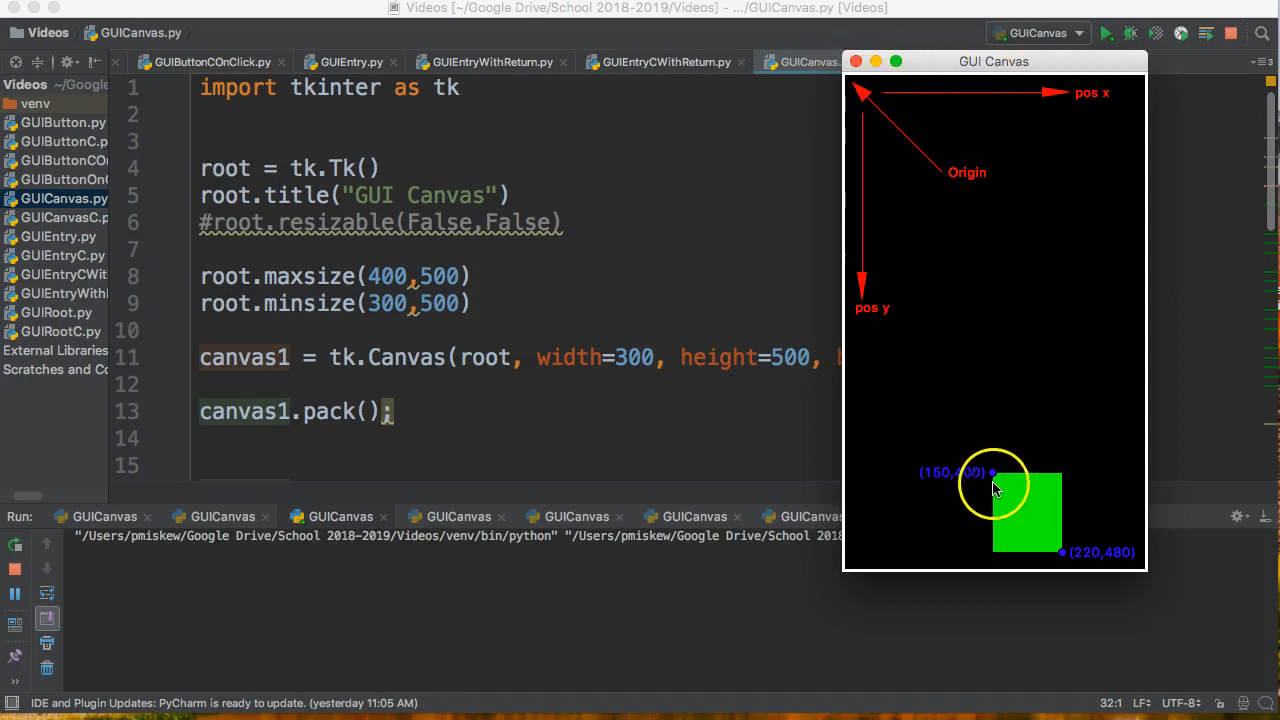
pyautogui.moveTo(1060, 560)
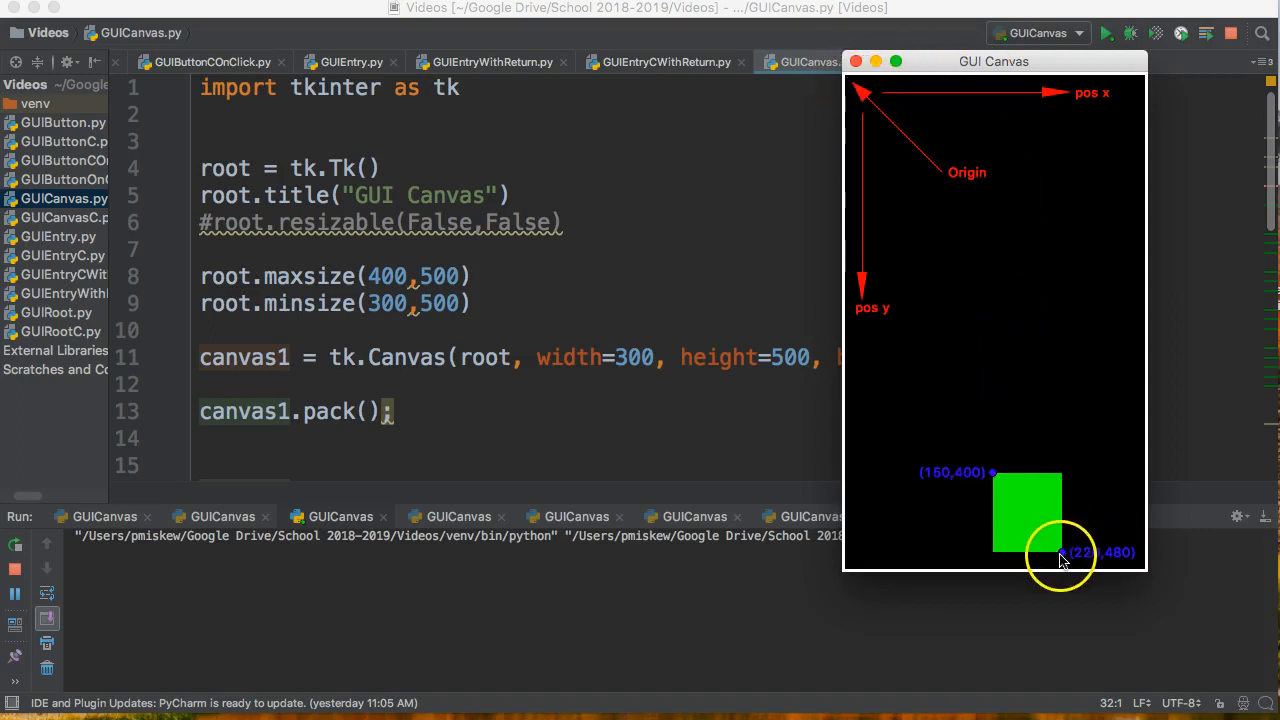
pyautogui.moveTo(888, 88)
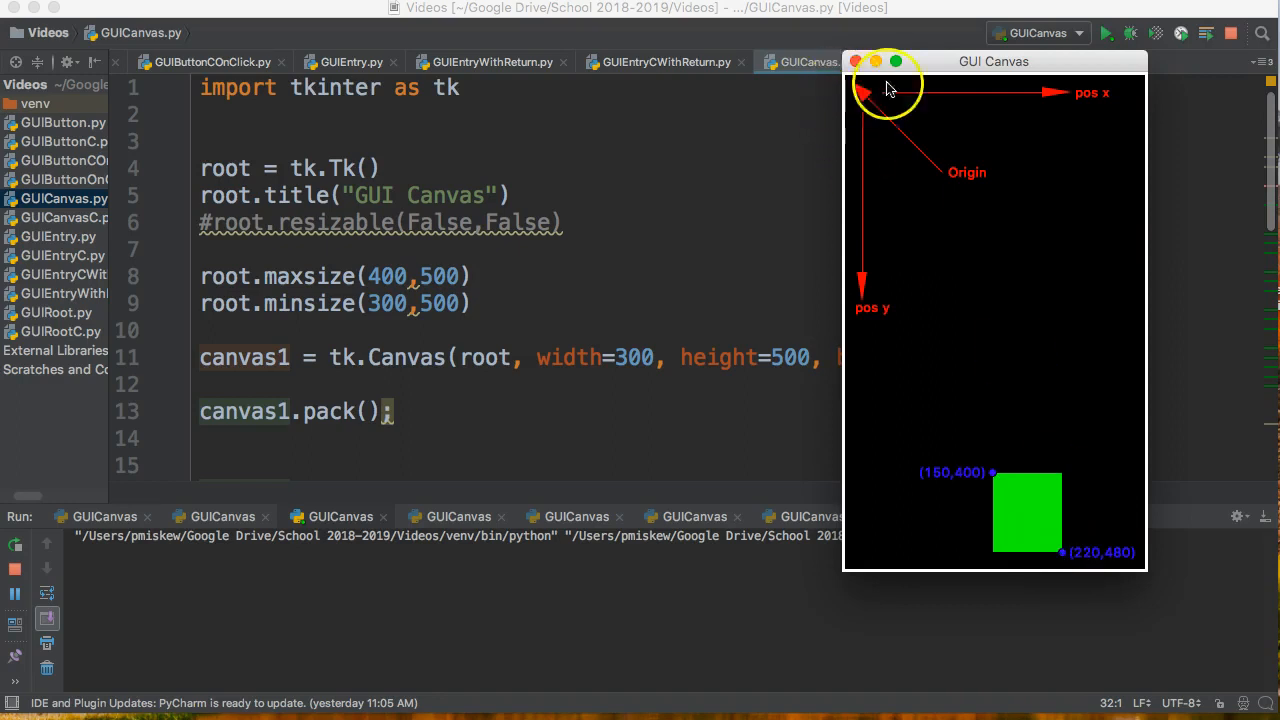
pyautogui.moveTo(1068, 552)
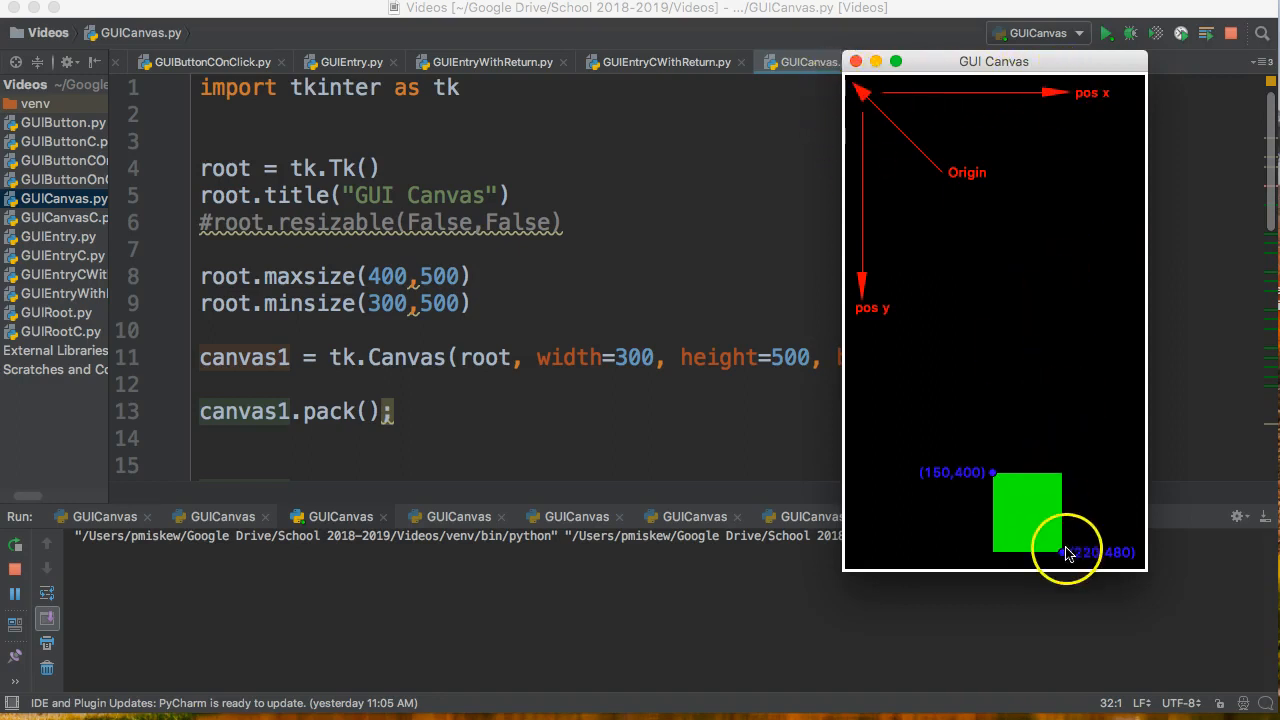
pyautogui.moveTo(1068, 560)
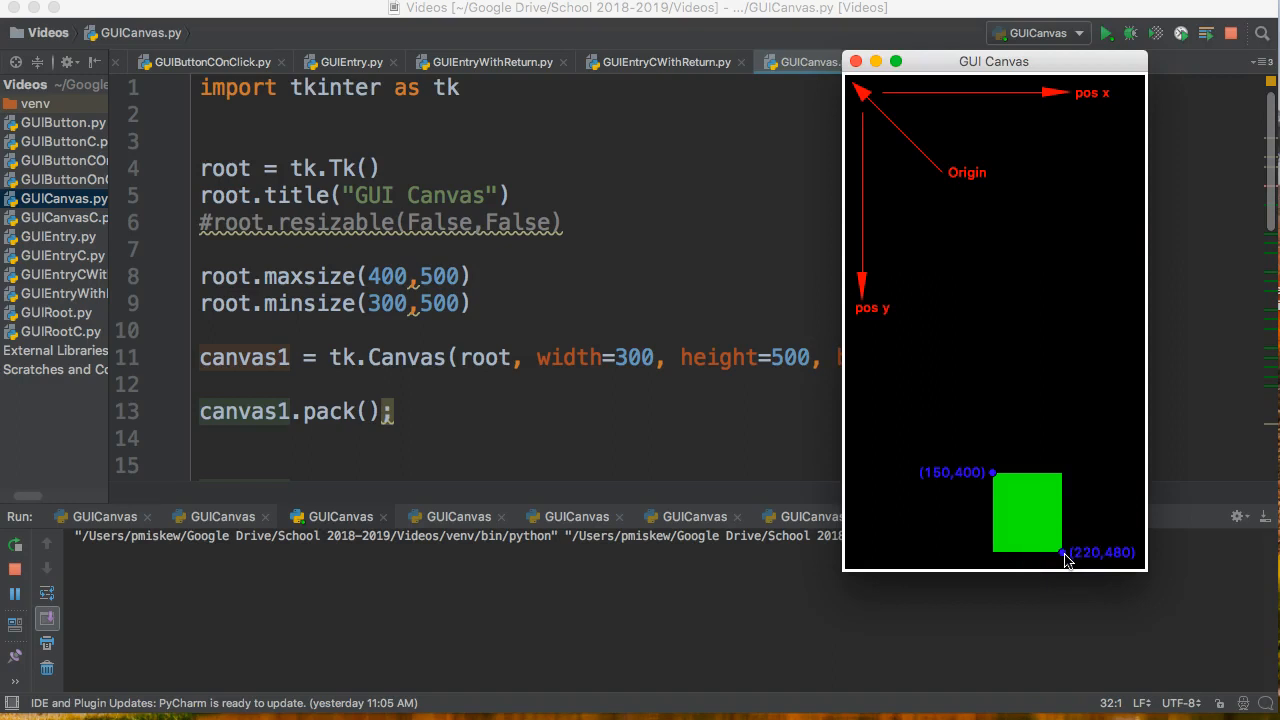
pyautogui.moveTo(1012, 556)
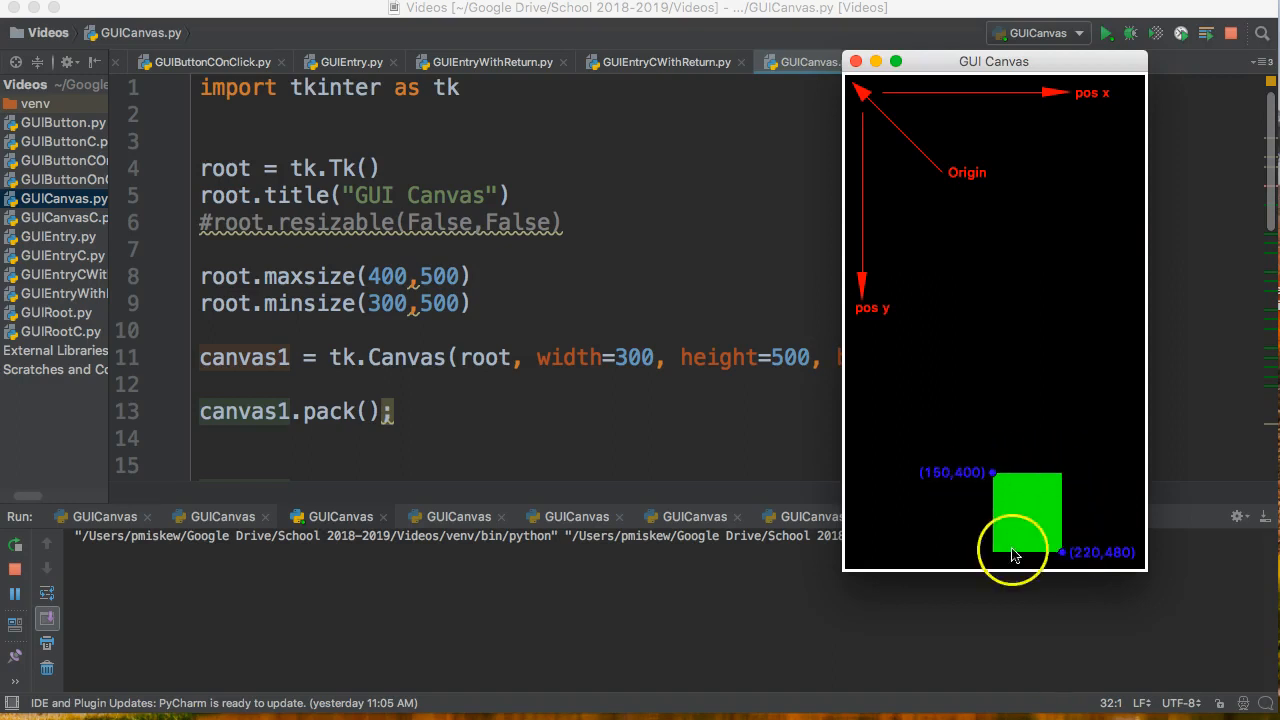
pyautogui.moveTo(1004, 480)
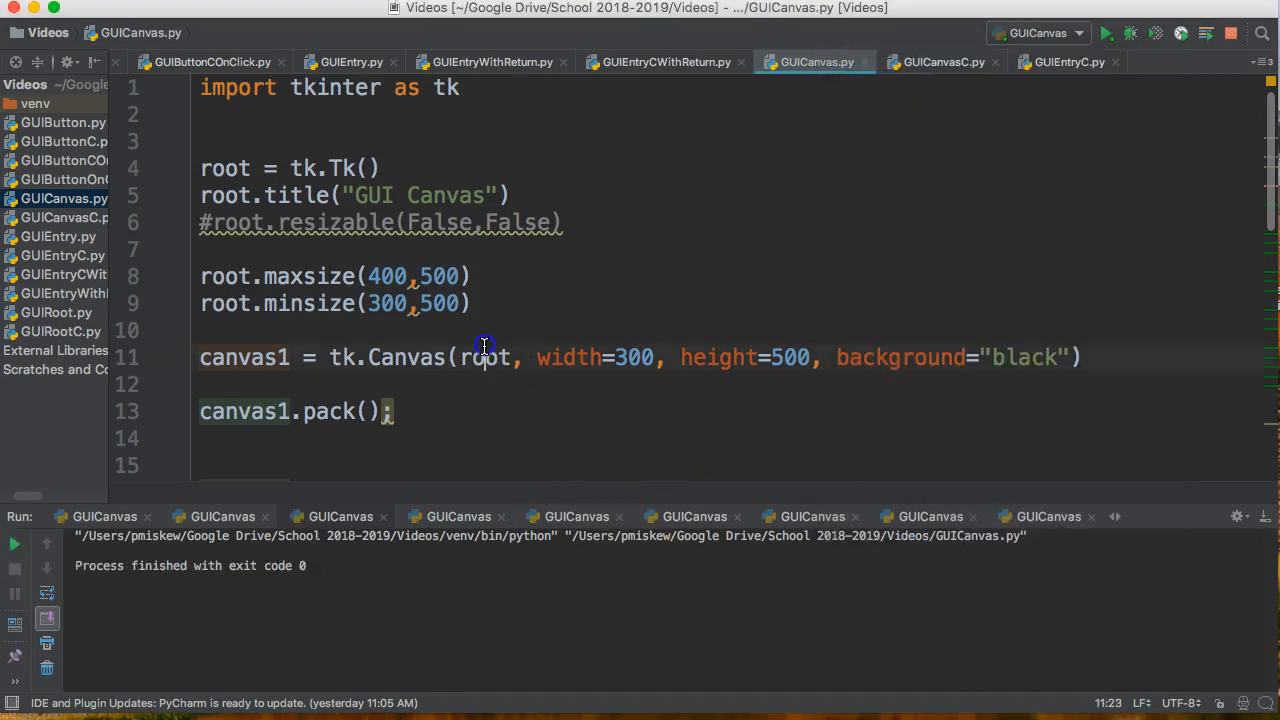
pyautogui.scroll(-3)
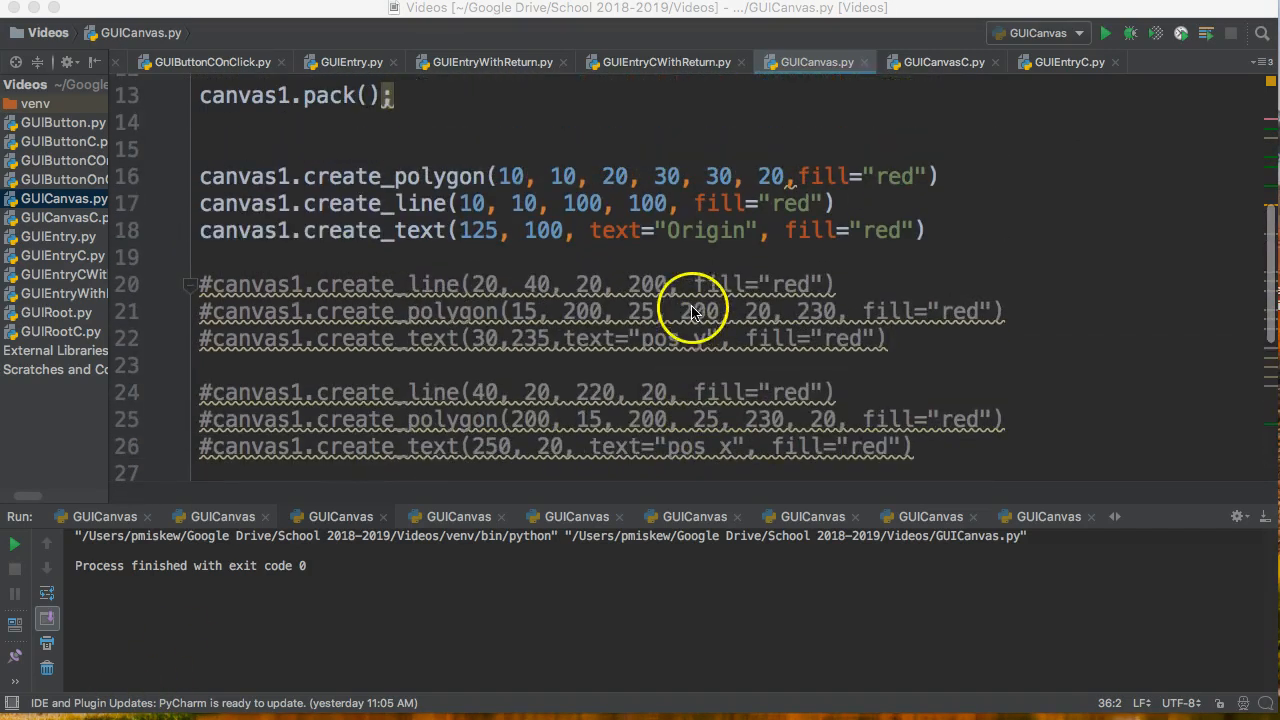
pyautogui.moveTo(204, 230)
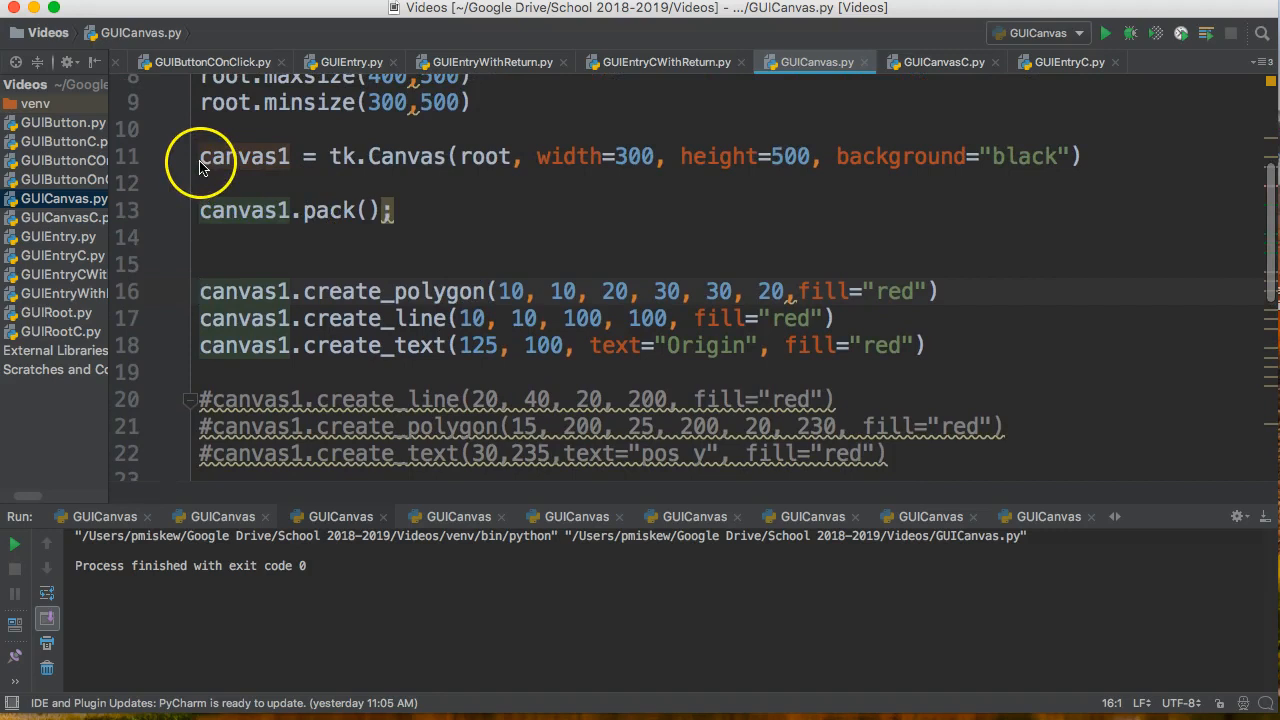
pyautogui.doubleClick(244, 156)
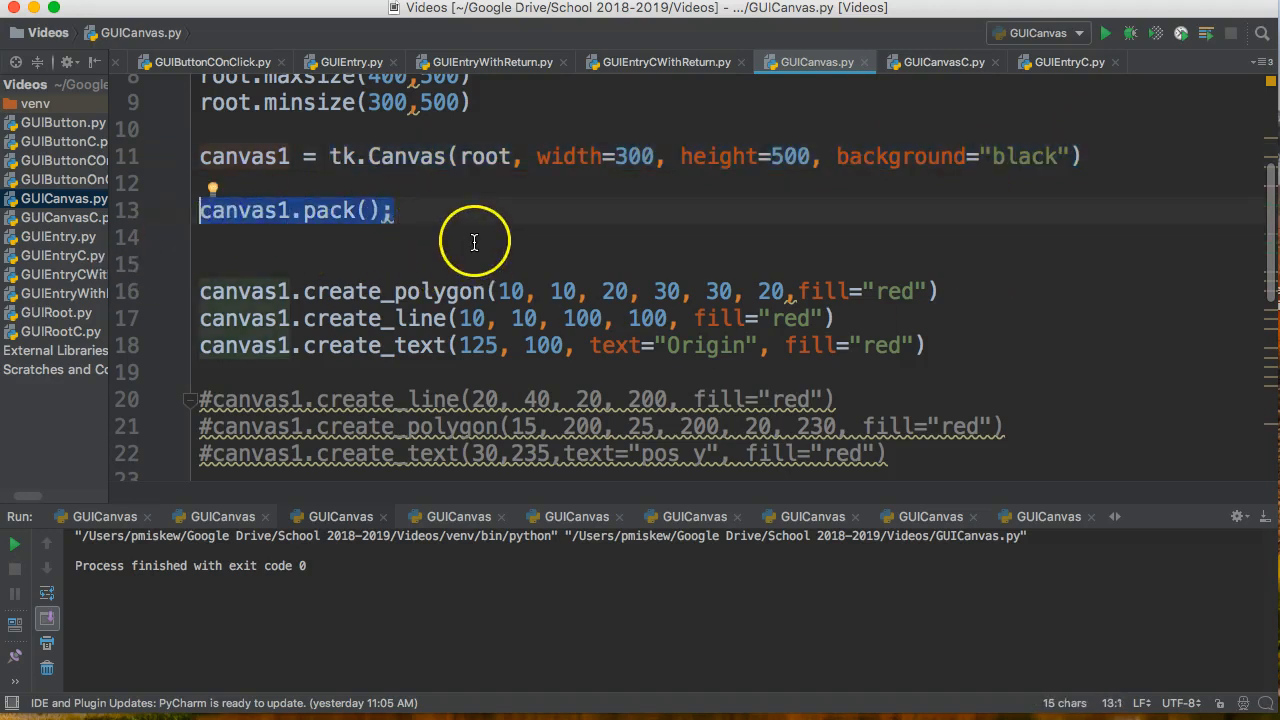
pyautogui.moveTo(290, 304)
pyautogui.write('canvas1.')
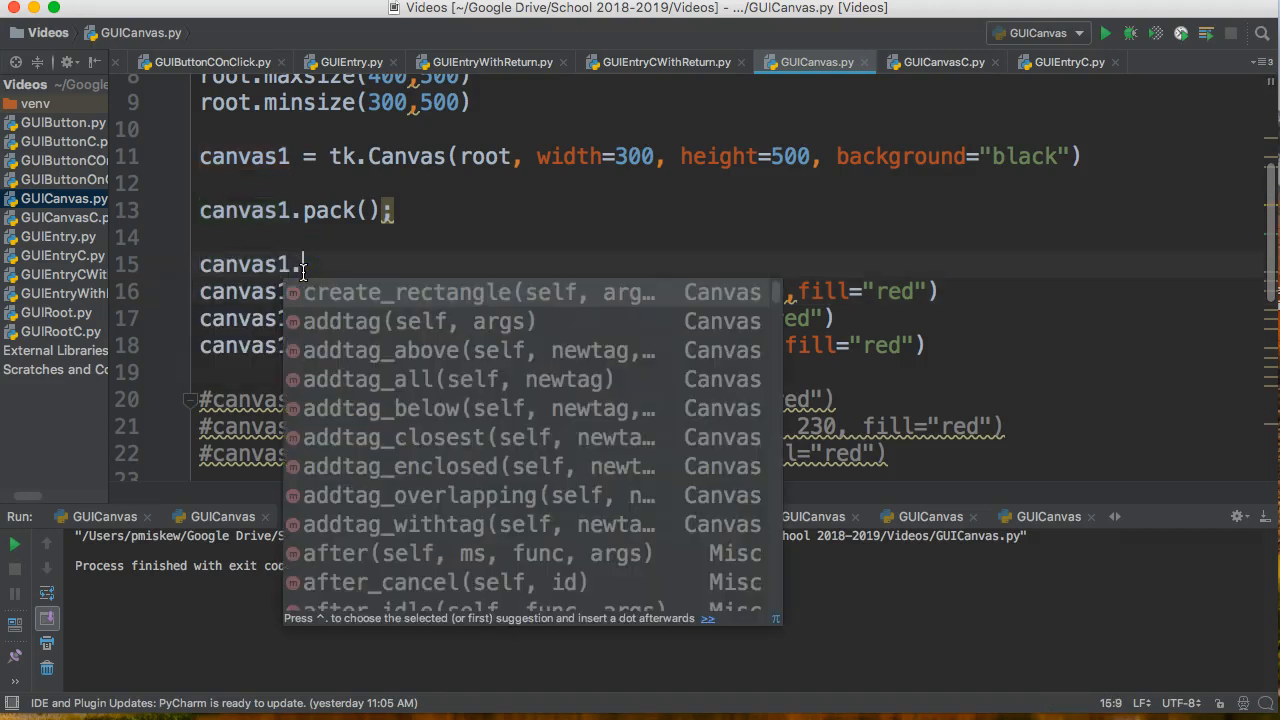
# Discard the partial canvas1.crea line and highlight the create_line call's start coordinates 10, 10.
pyautogui.write('crea')
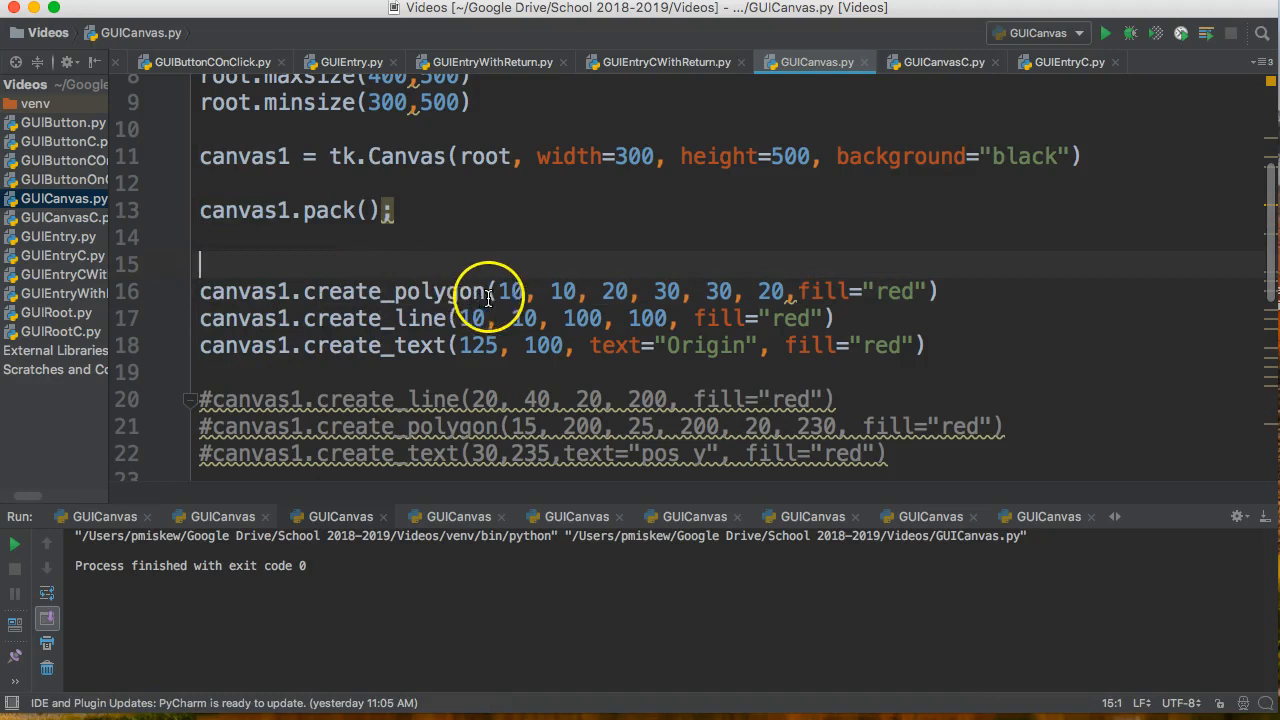
pyautogui.moveTo(500, 292)
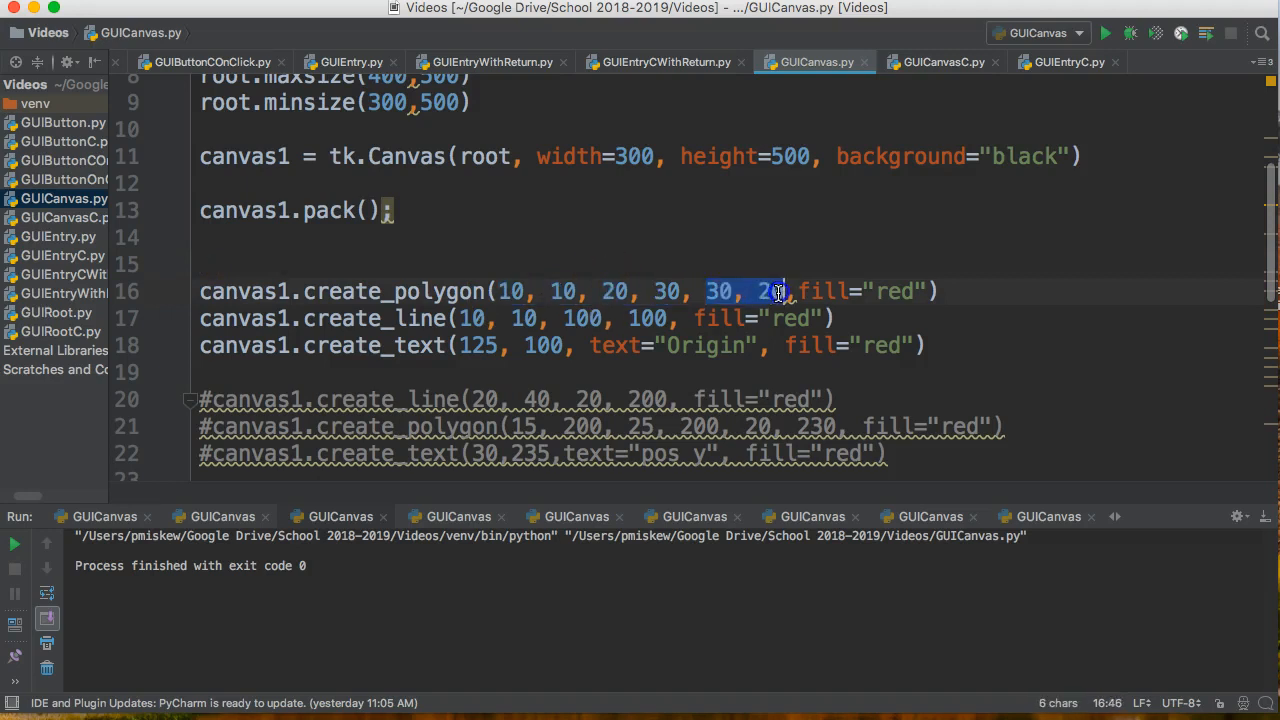
pyautogui.moveTo(510, 292)
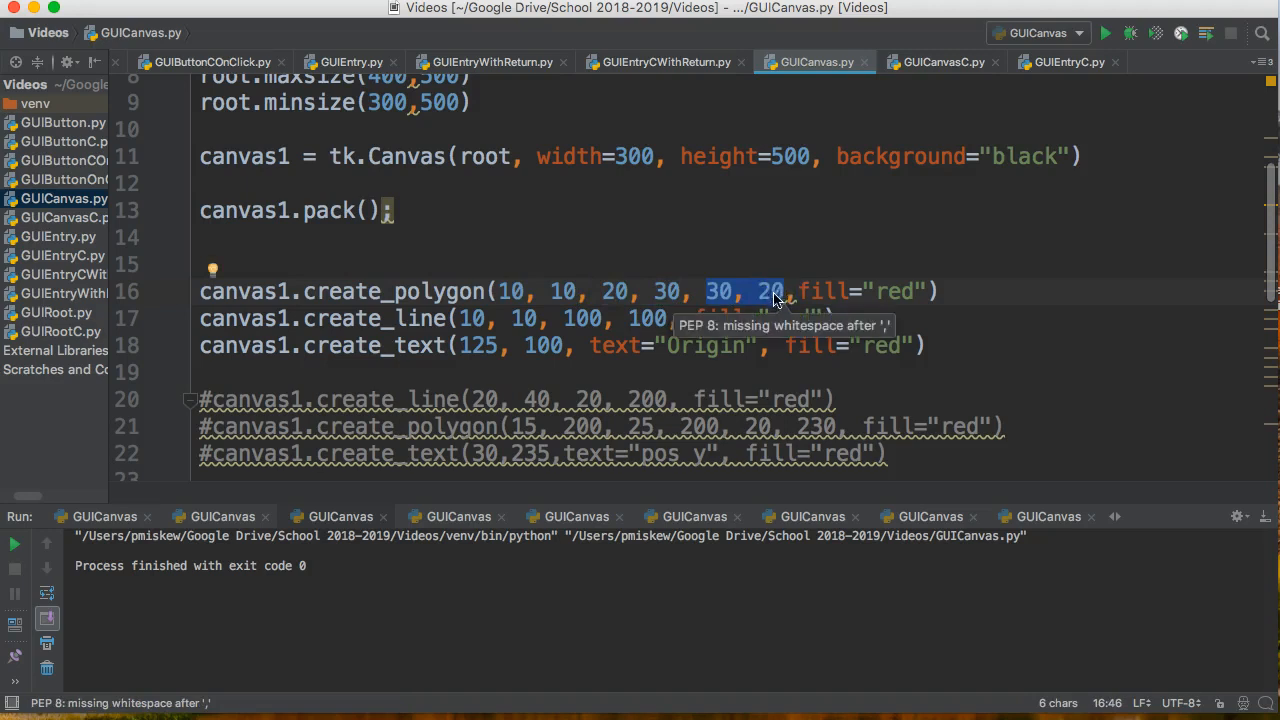
pyautogui.moveTo(528, 292)
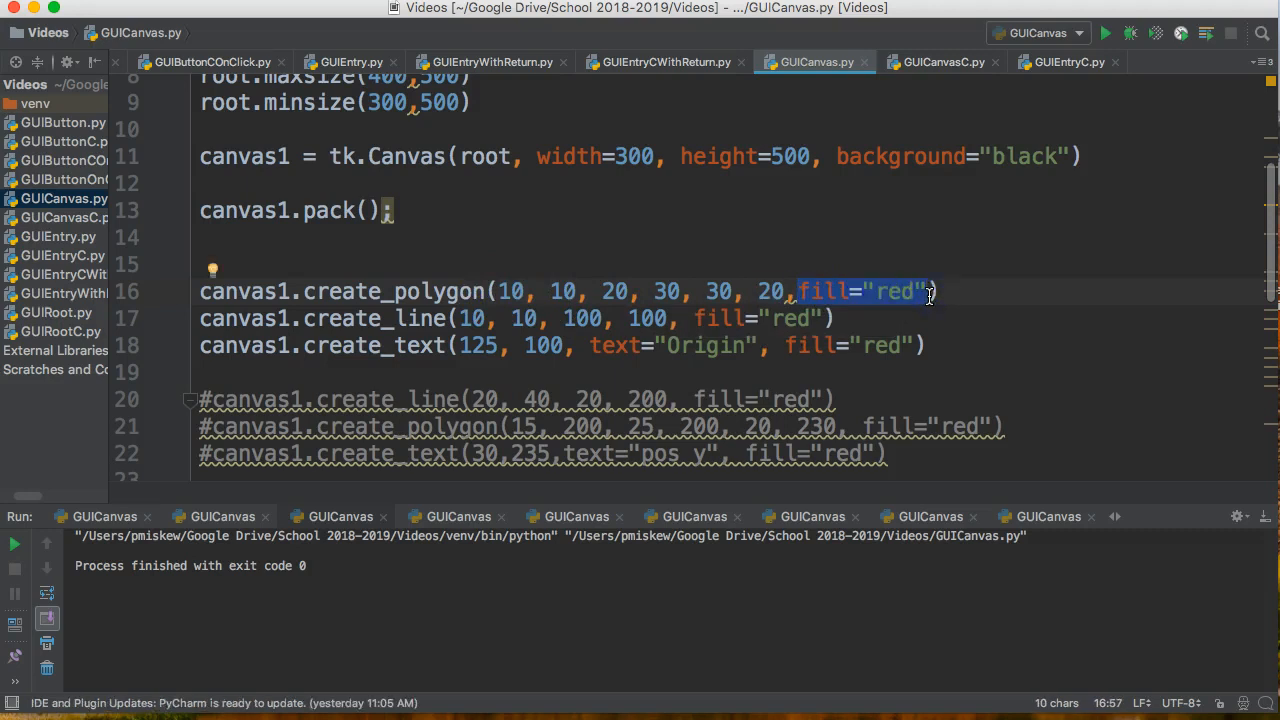
pyautogui.moveTo(870, 304)
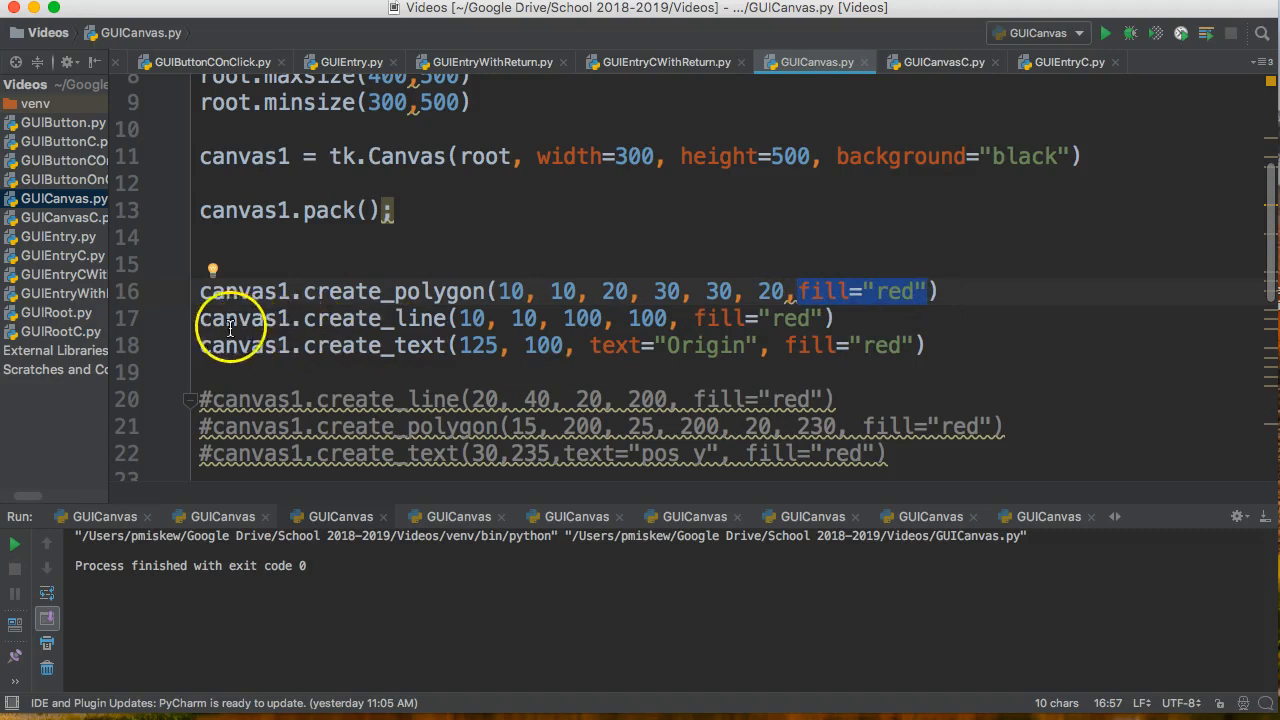
pyautogui.doubleClick(374, 318)
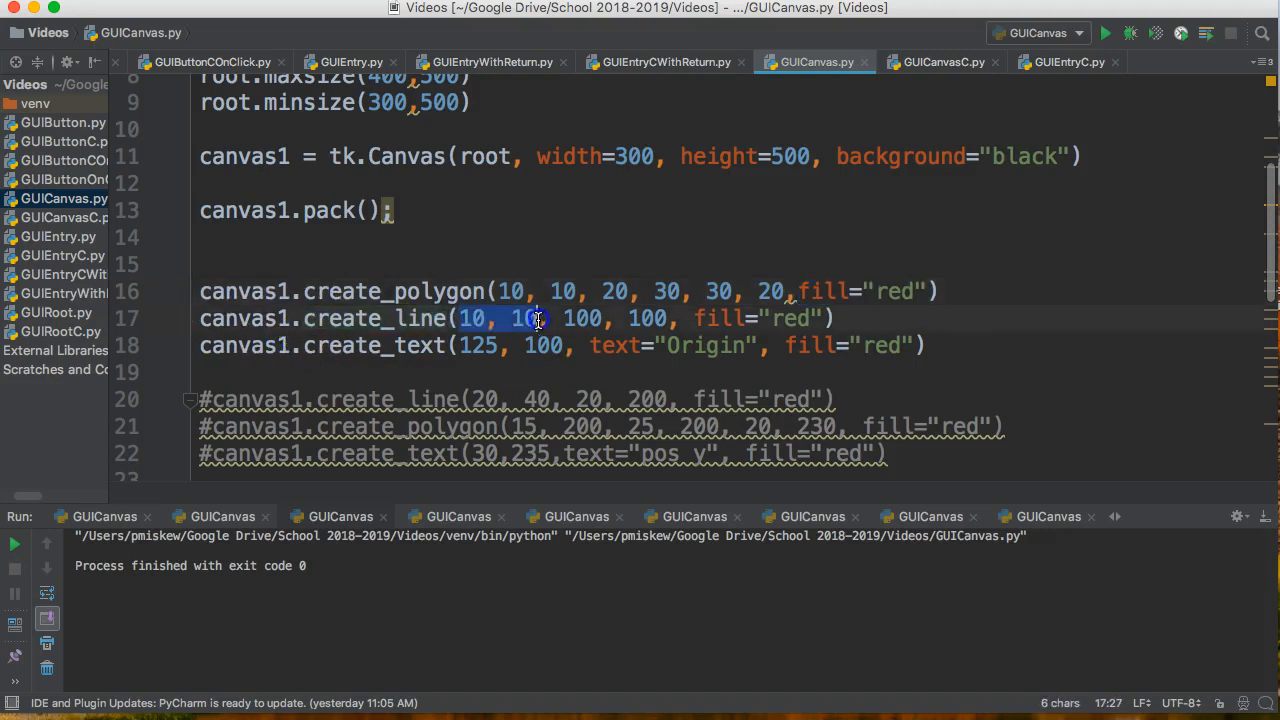
pyautogui.moveTo(548, 318); pyautogui.dragTo(670, 318)
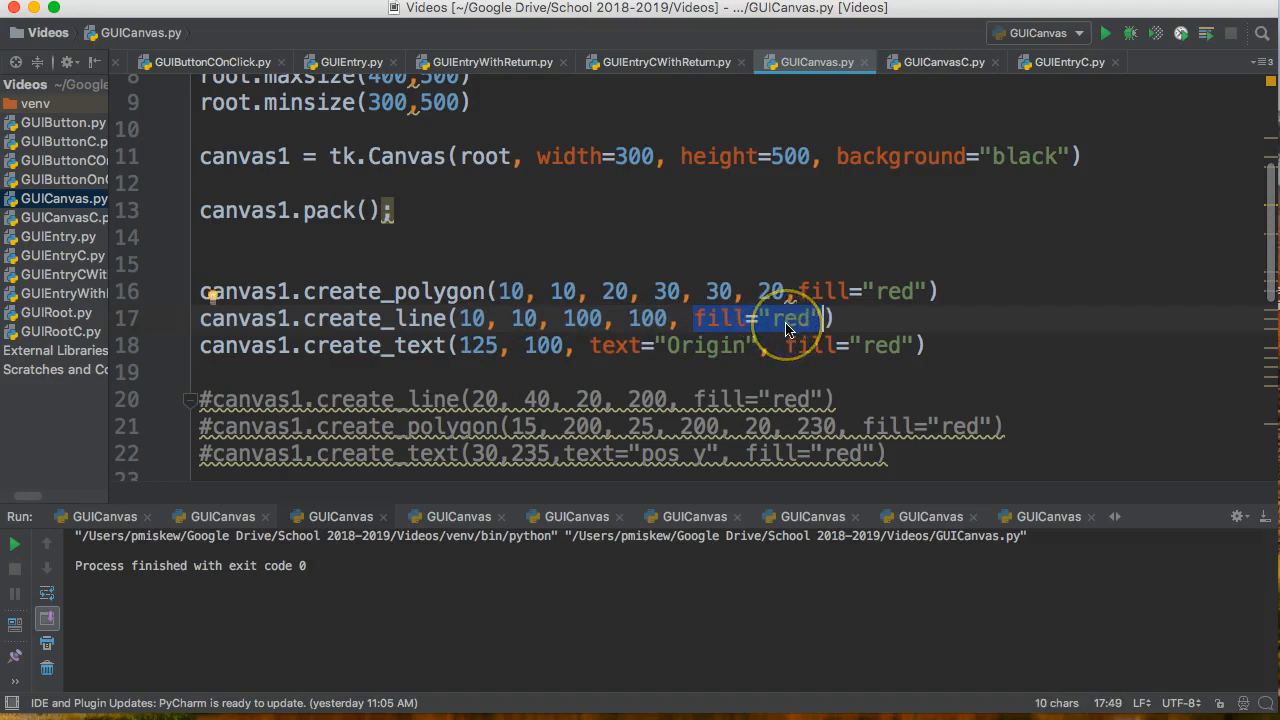
pyautogui.moveTo(204, 344)
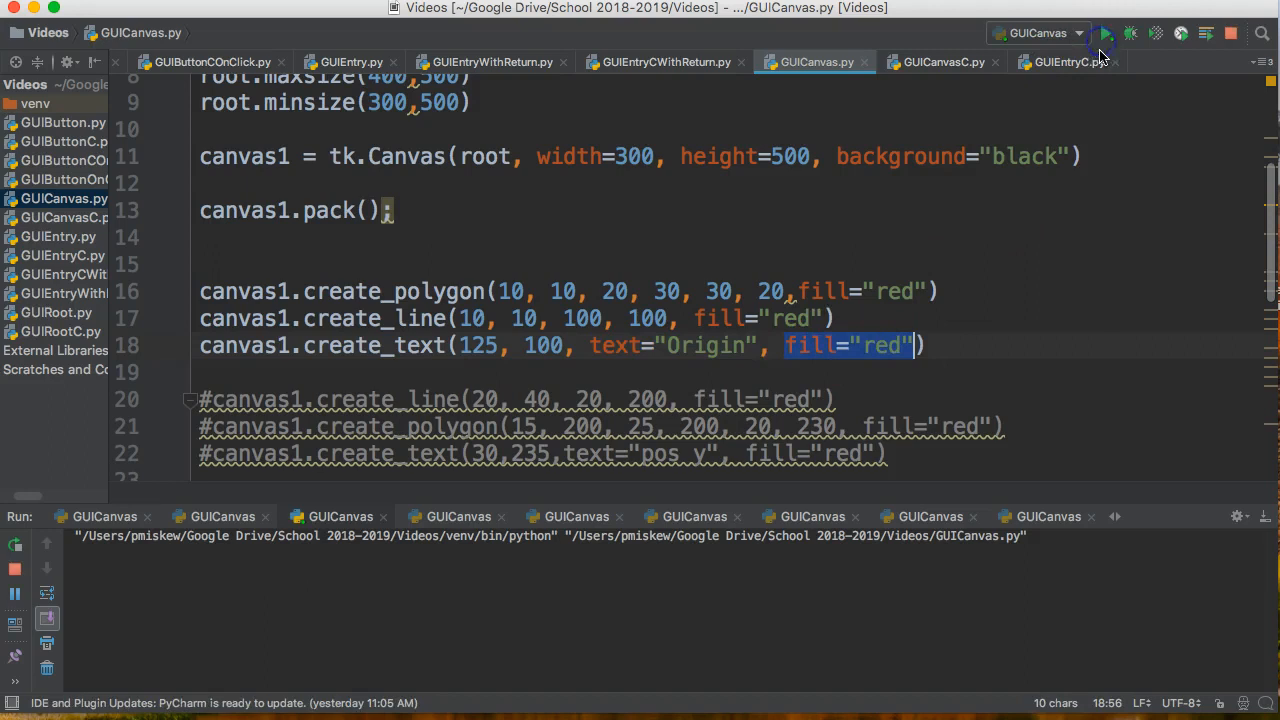
# Run the script to view the red Origin arrow, then close the canvas window.
pyautogui.click(1104, 32)
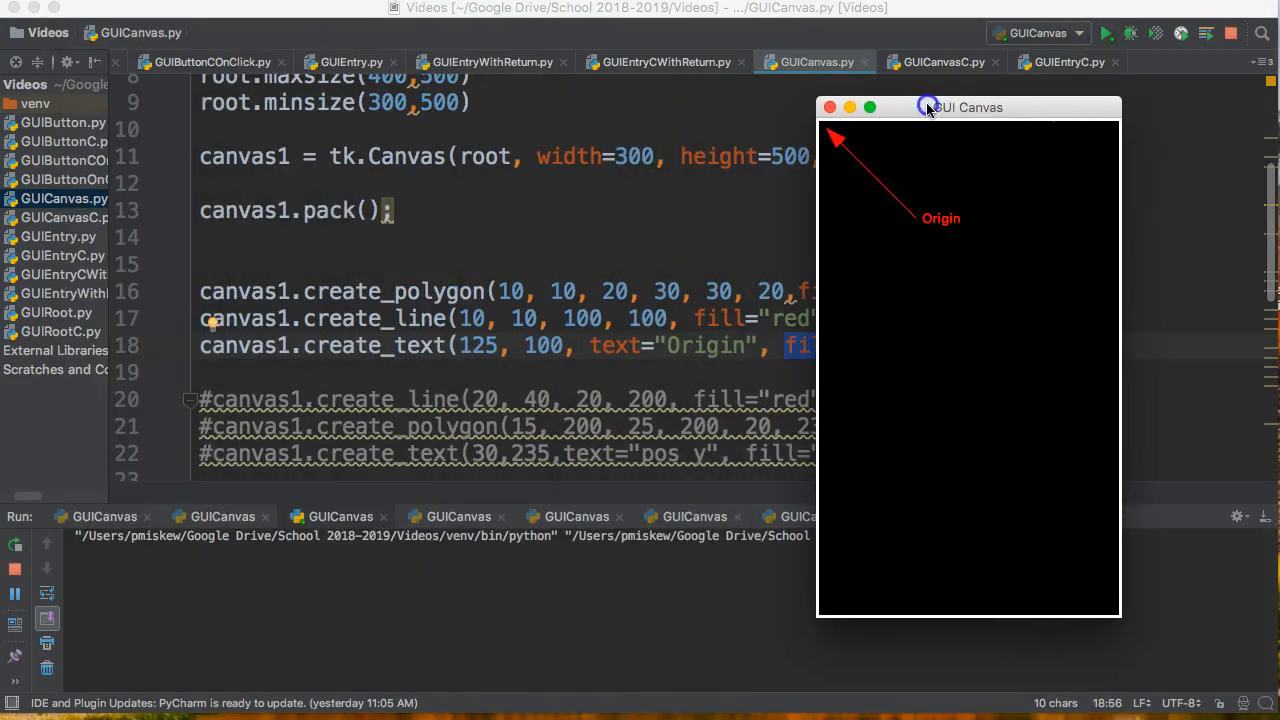
pyautogui.moveTo(844, 144)
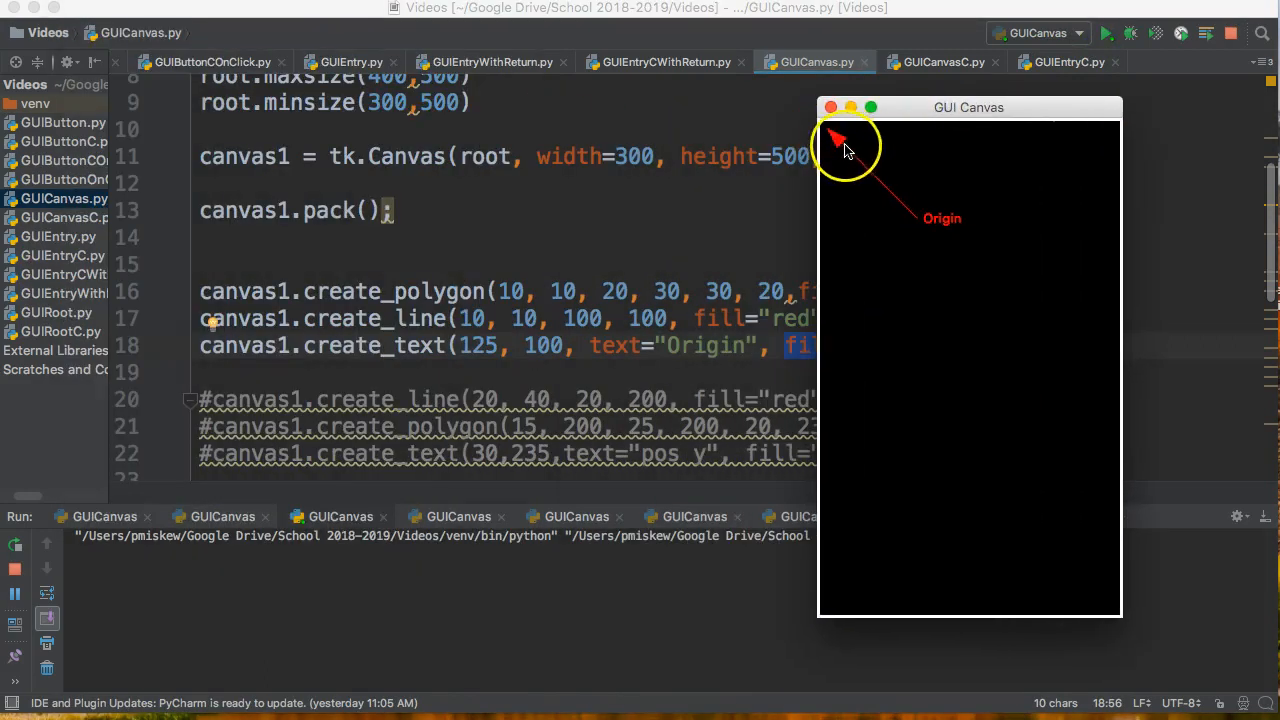
pyautogui.moveTo(896, 204)
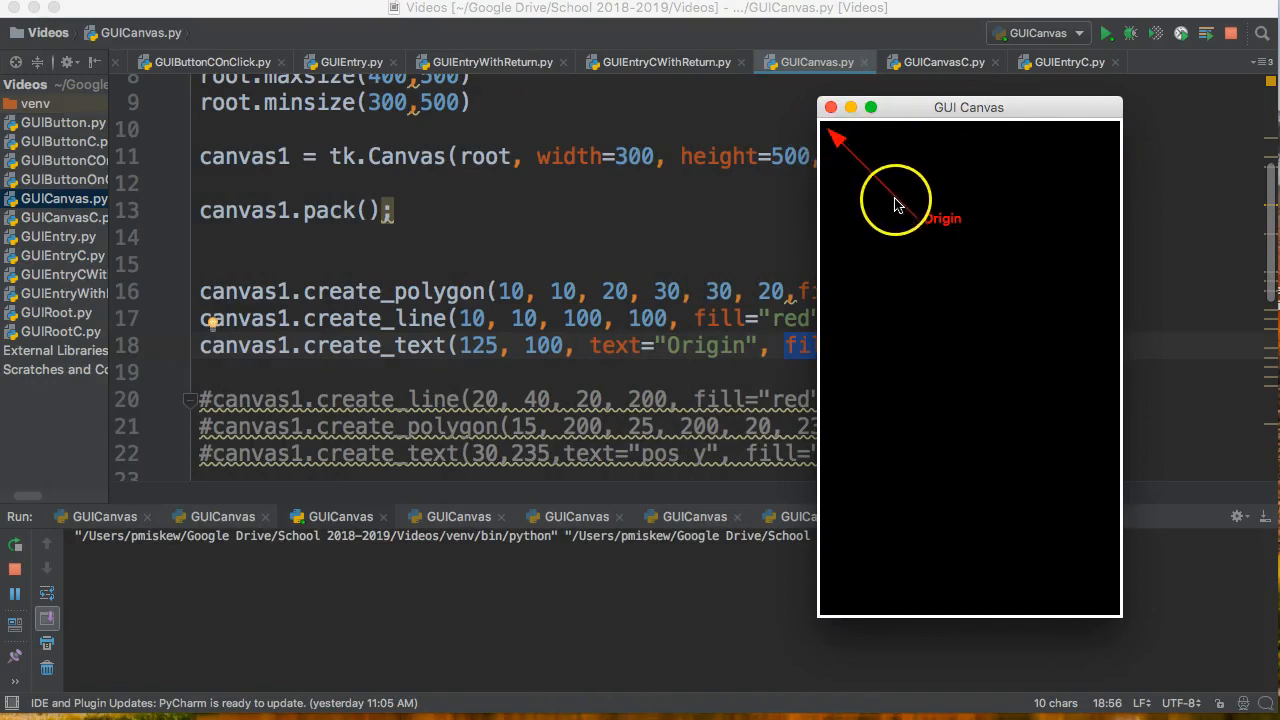
pyautogui.moveTo(940, 222)
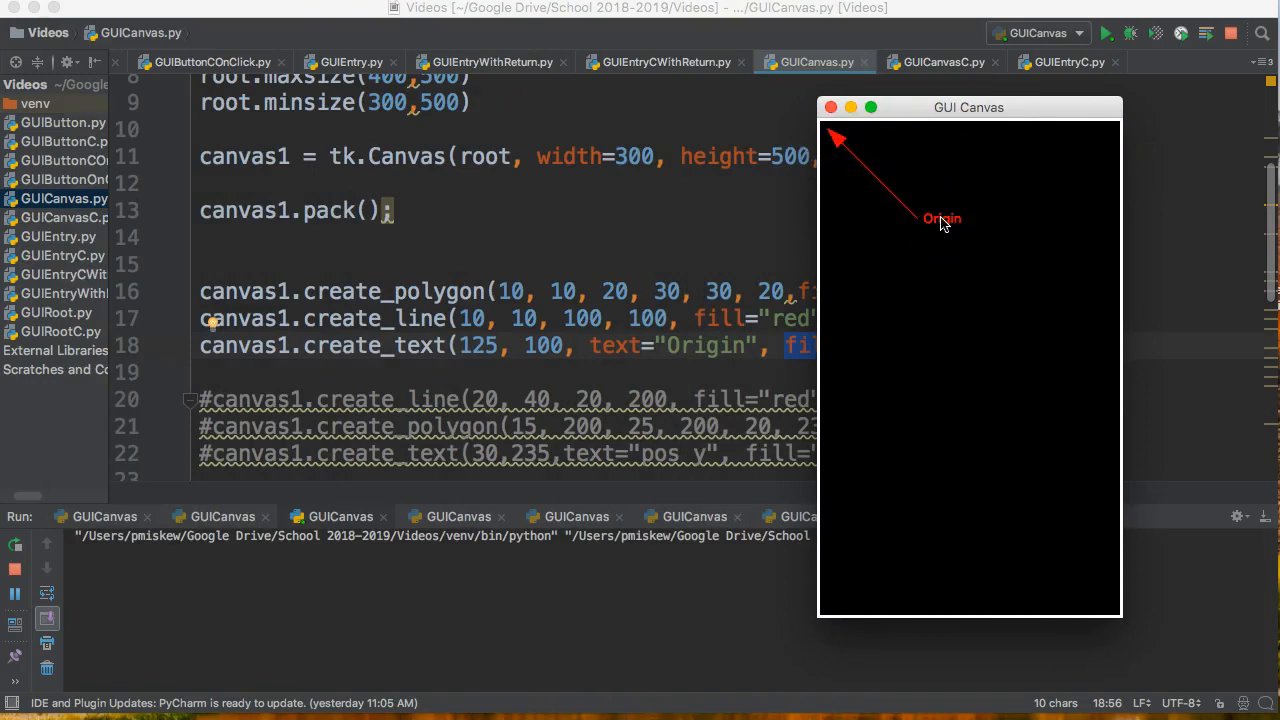
pyautogui.click(828, 108)
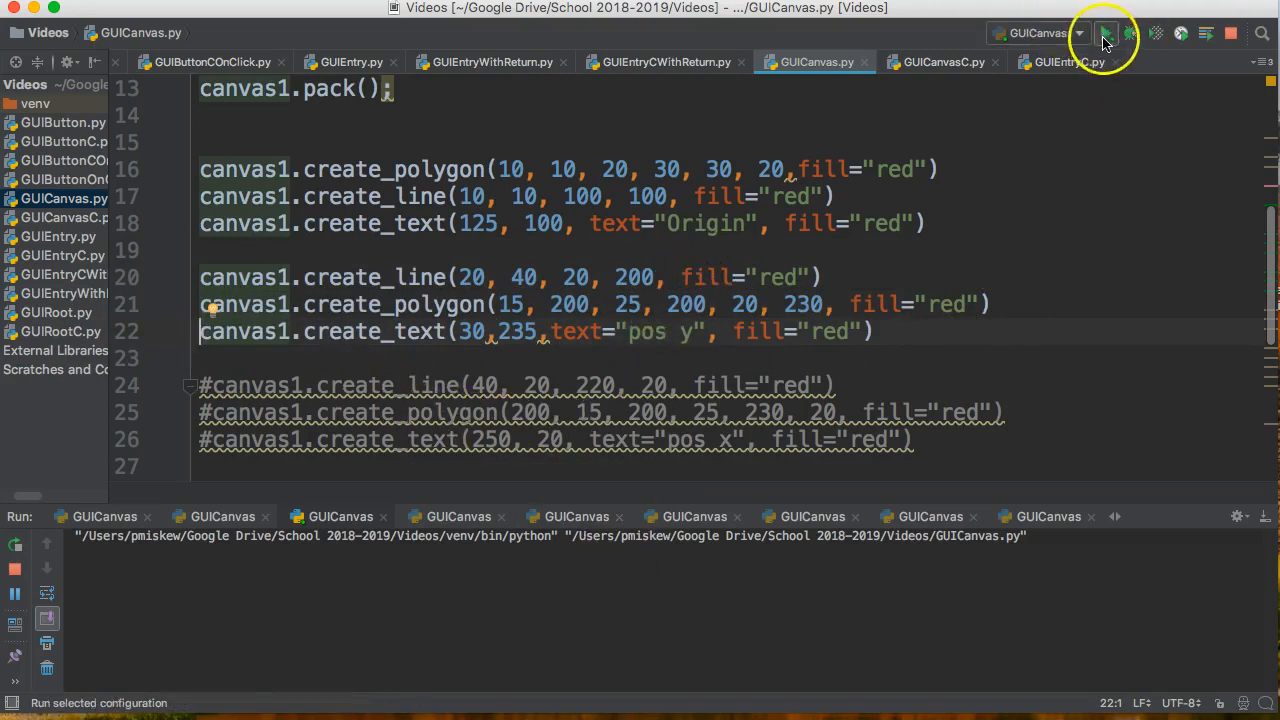
# Run the script to view the pos y arrow and rerun it for the pos x arrow.
pyautogui.click(1104, 32)
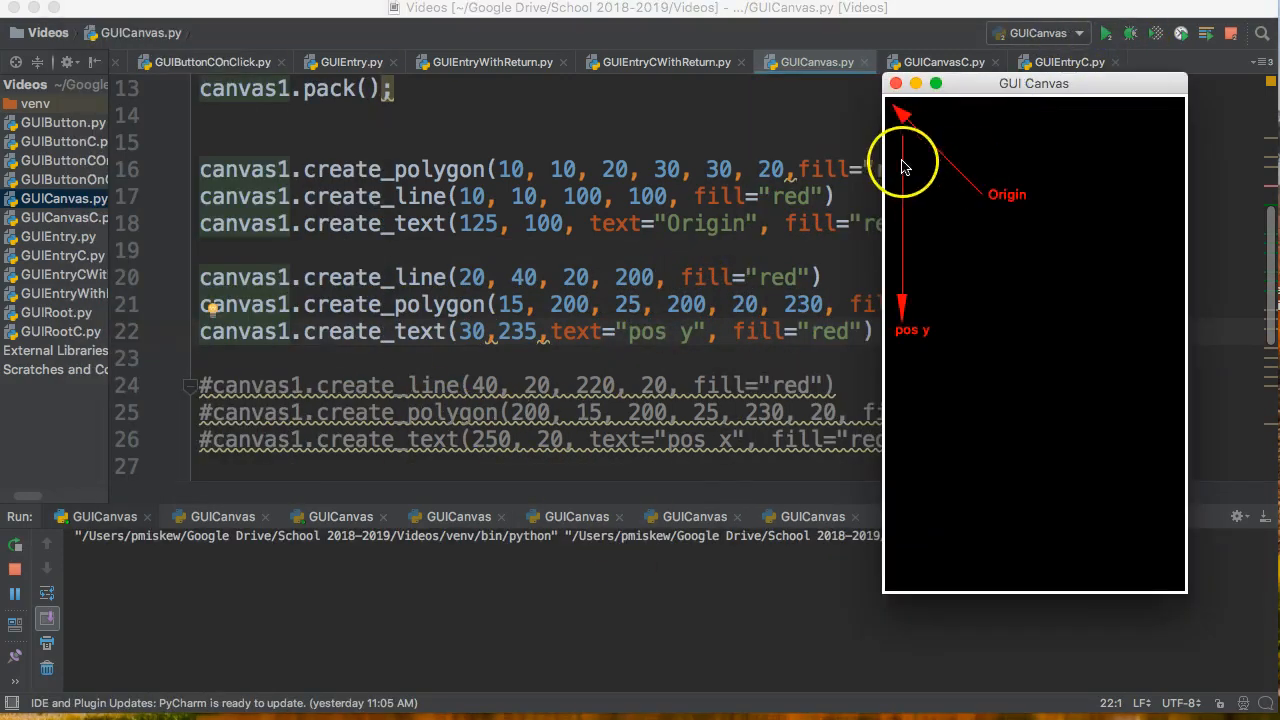
pyautogui.moveTo(900, 302)
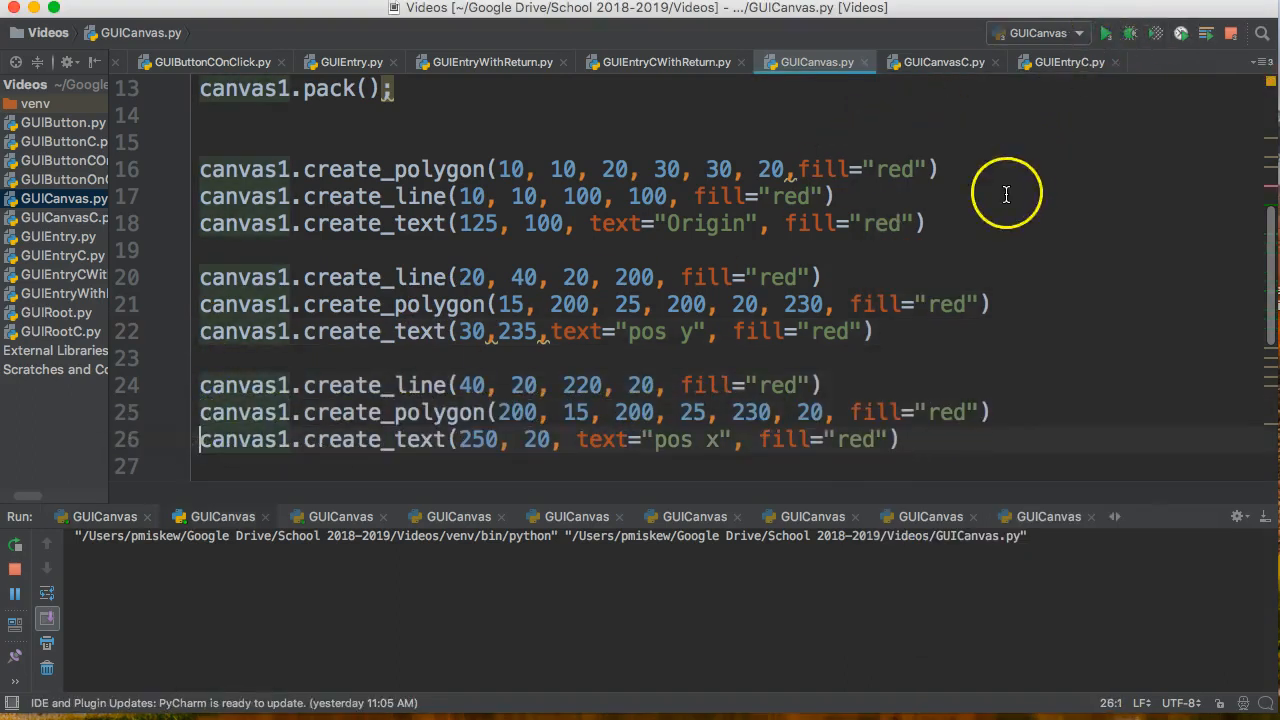
pyautogui.click(1106, 32)
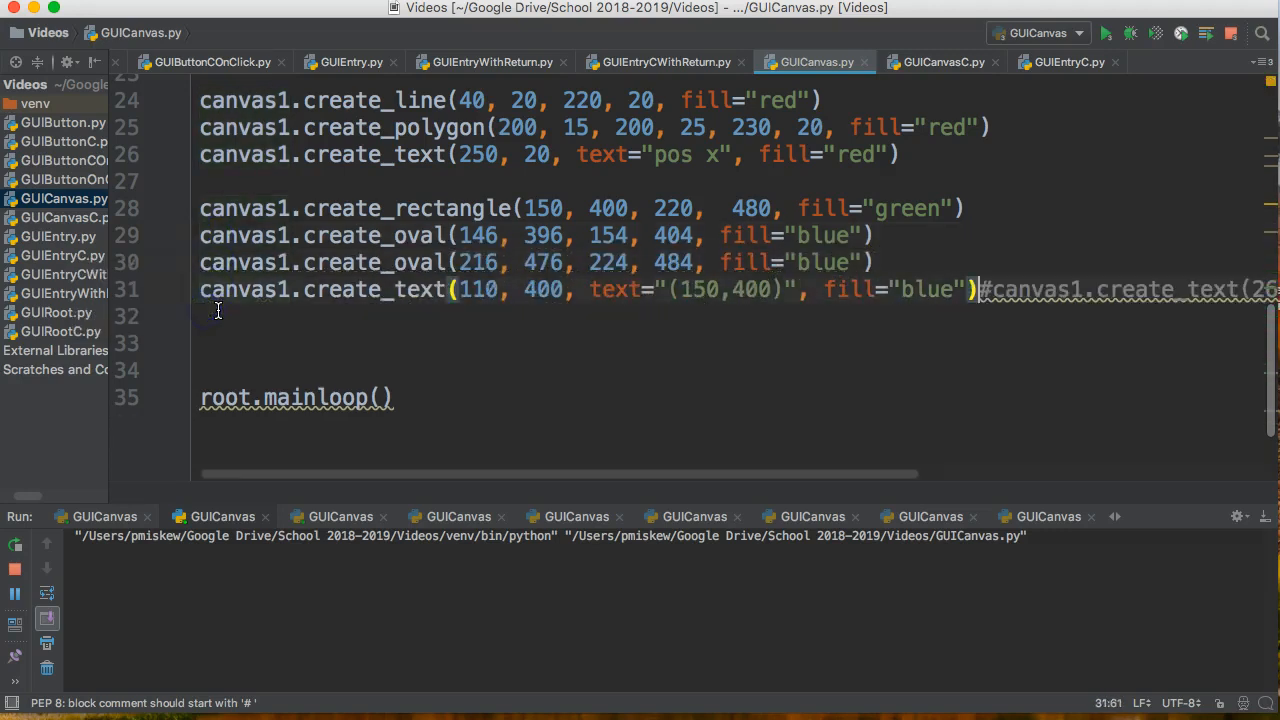
# Add canvas1.create_text(260, 480, text="(220,480)", fill="blue") and highlight the create_oval call.
pyautogui.write('canvas1.create_text(260, 480, text="(220,480)", fill="blue")')
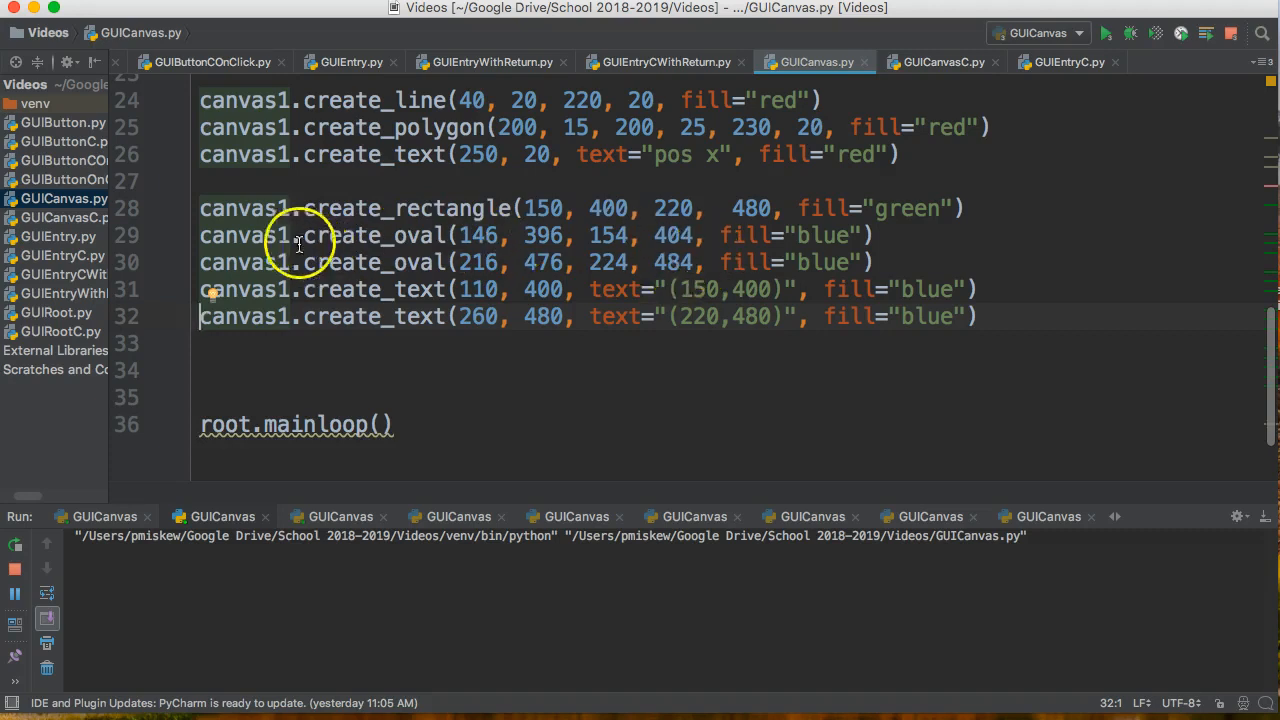
pyautogui.doubleClick(380, 236)
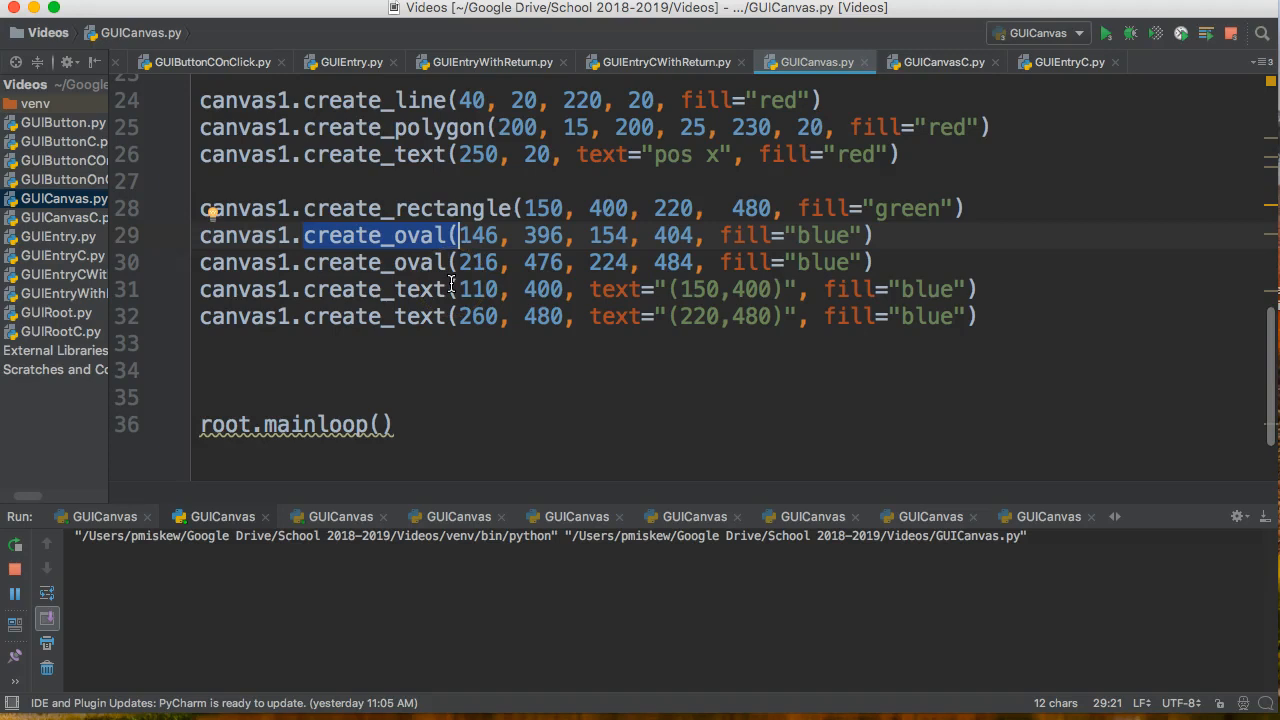
pyautogui.moveTo(960, 136)
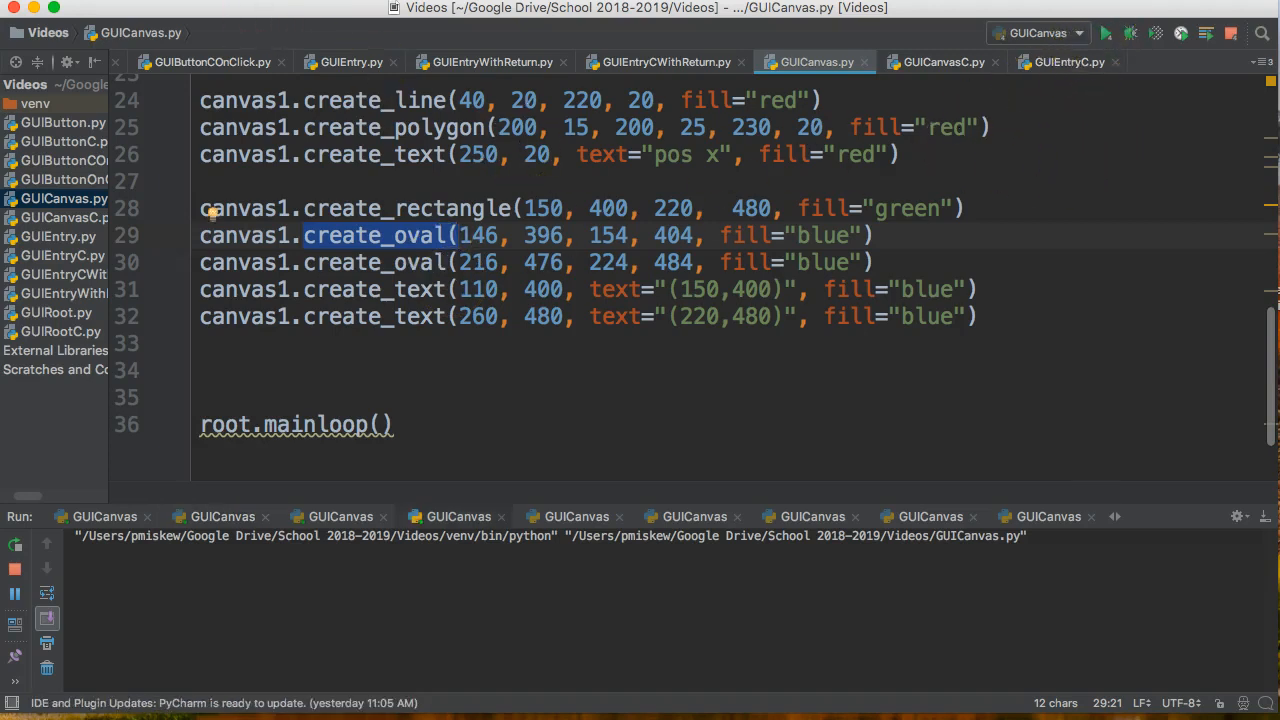
# Run GUICanvas.py to show the axes and green rectangle with both blue corner labels.
pyautogui.click(1104, 32)
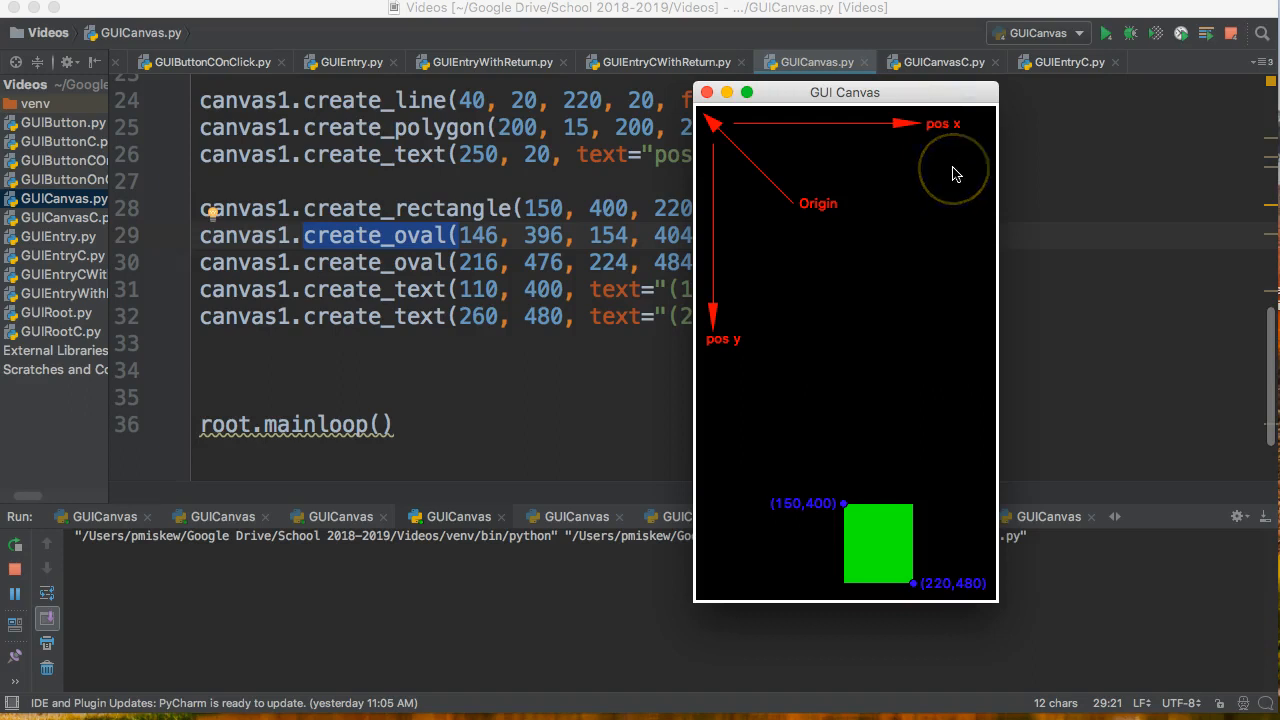
pyautogui.moveTo(876, 252)
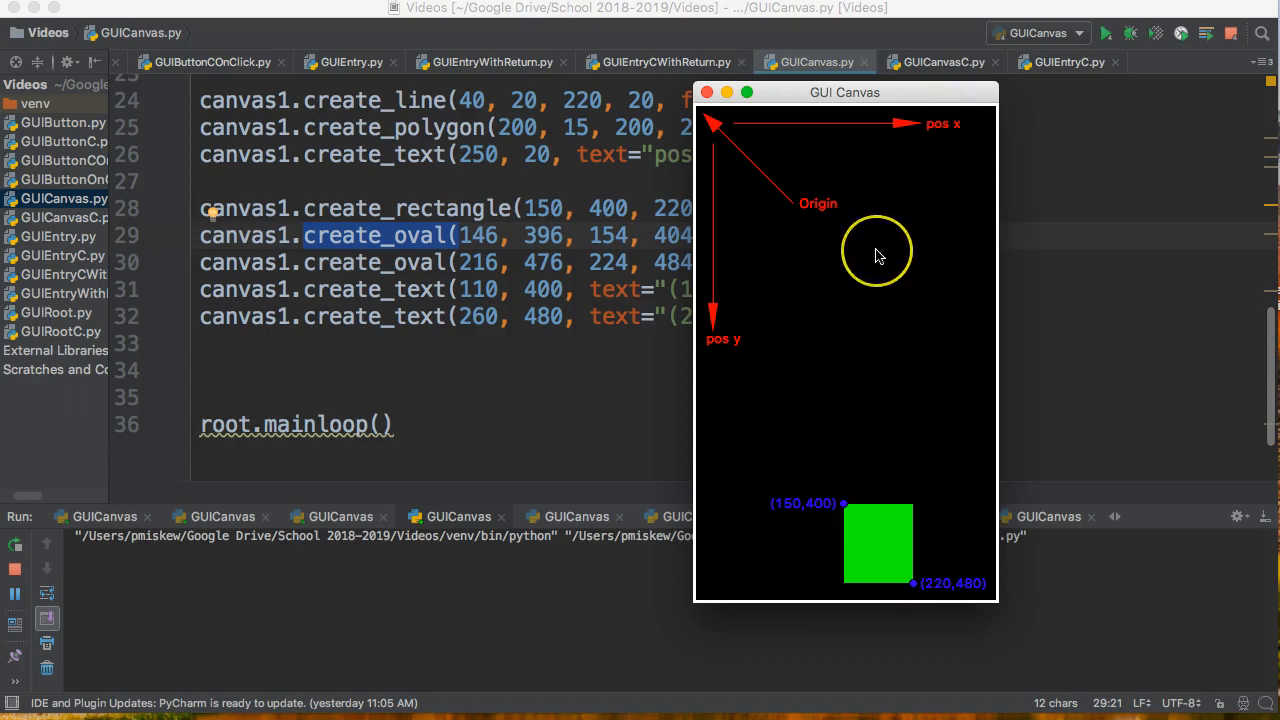
pyautogui.moveTo(872, 250)
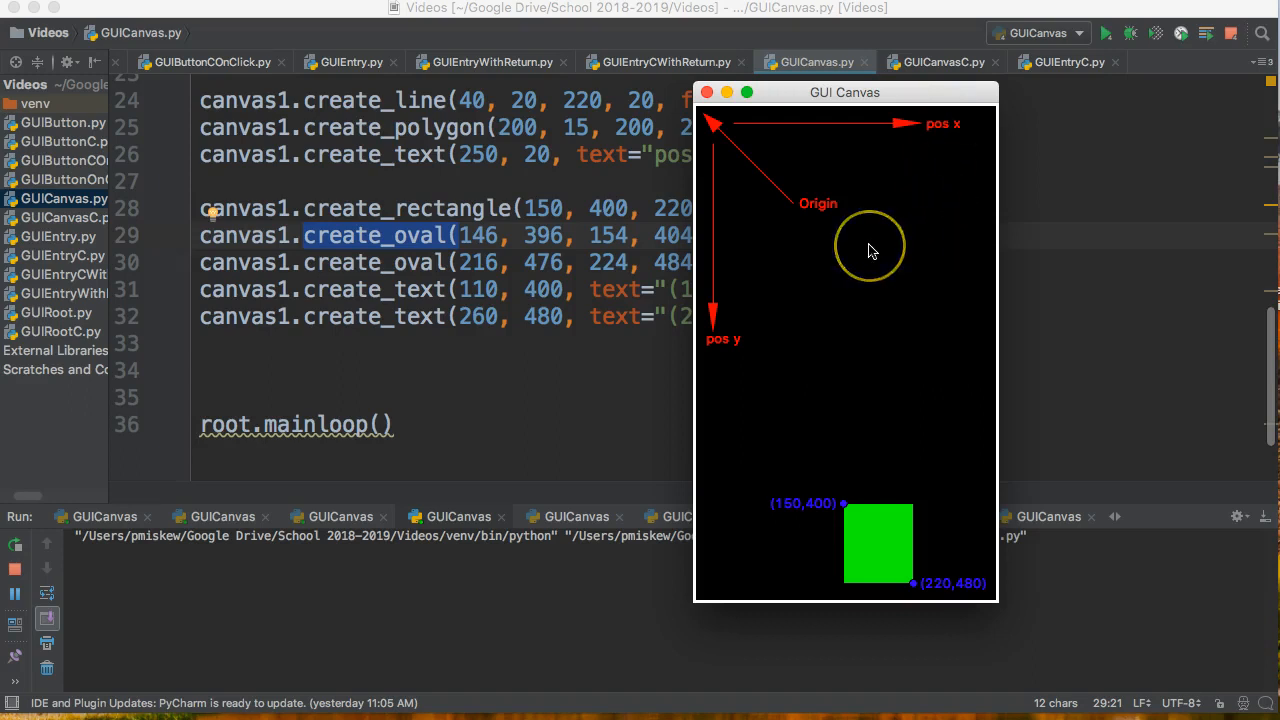